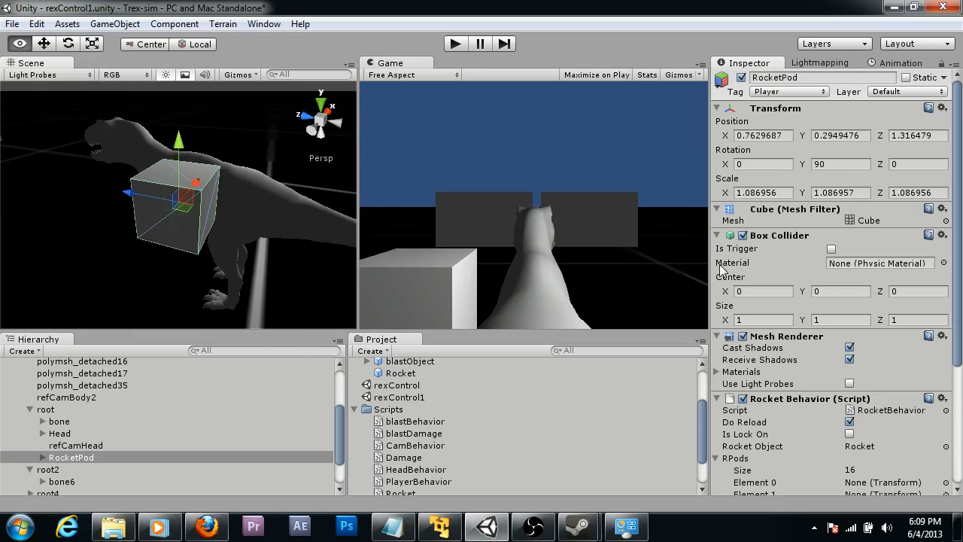
Inspect a wall's Damage (Script) component, showing Health 100 and Damage 0
left_click_drag(226, 188, 173, 282)
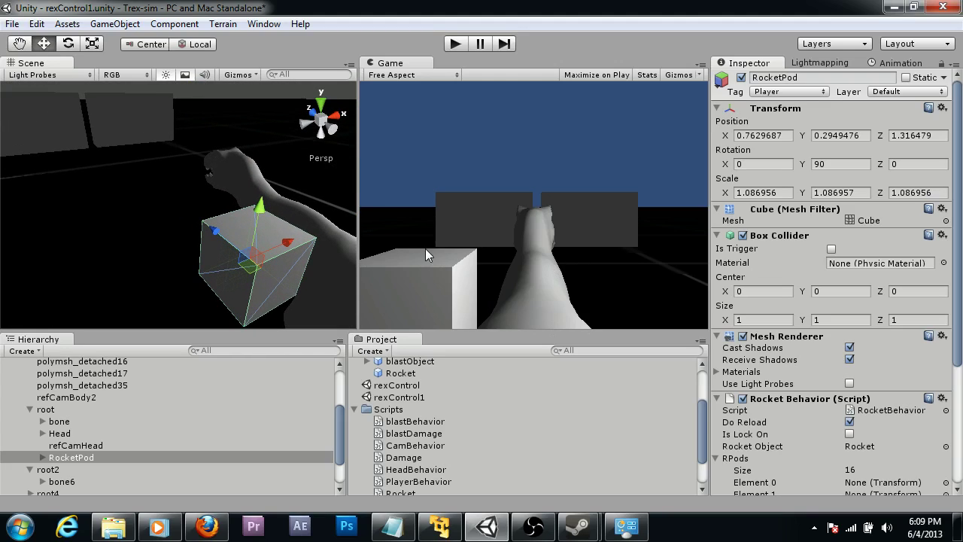
mouse_move(301, 260)
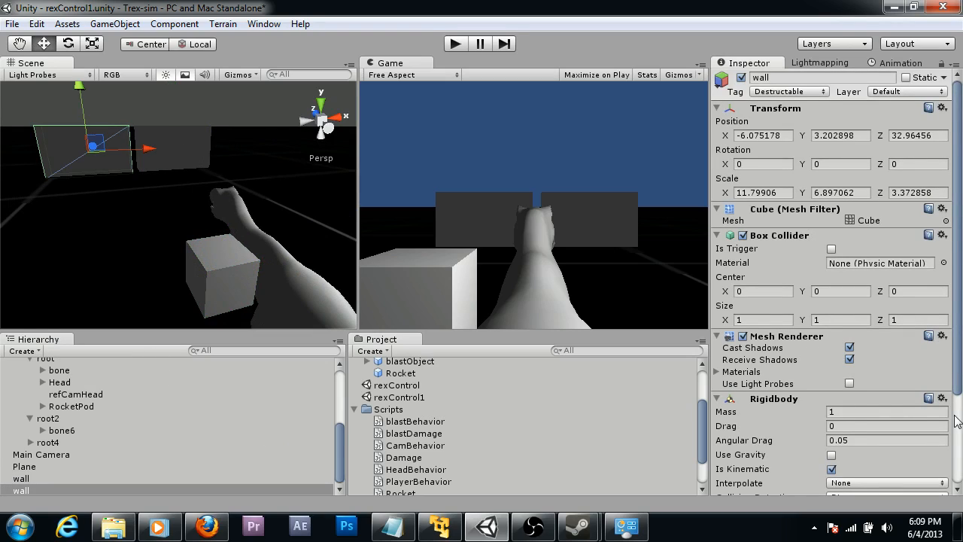
scroll("down", 3)
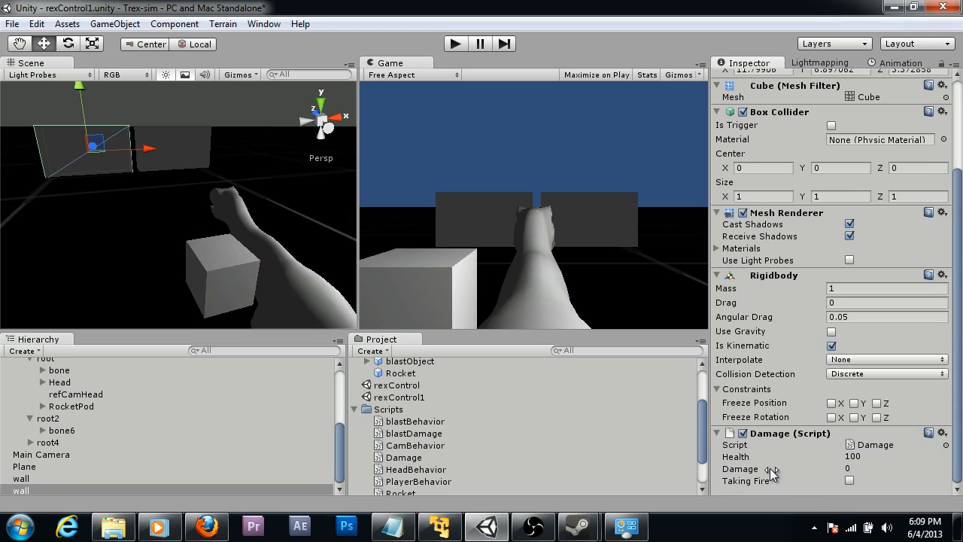
mouse_move(869, 451)
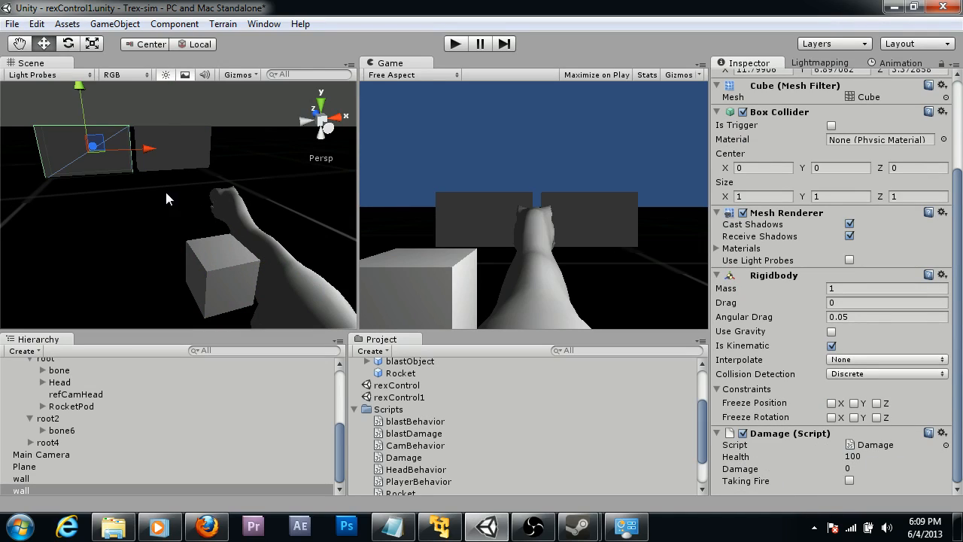
mouse_move(222, 260)
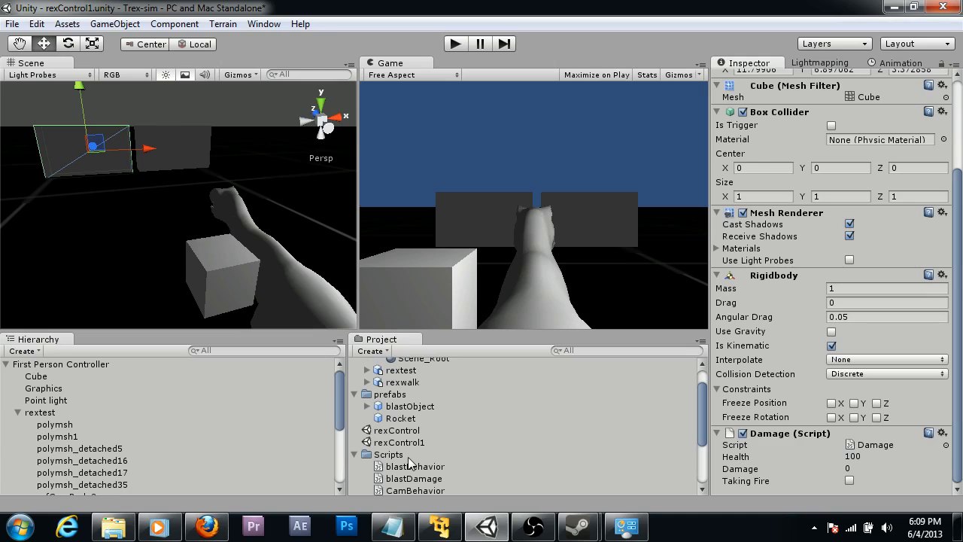
Add a Rocket prefab instance to the Hierarchy and review its Rocket (Script) settings, keeping its name
left_click(400, 418)
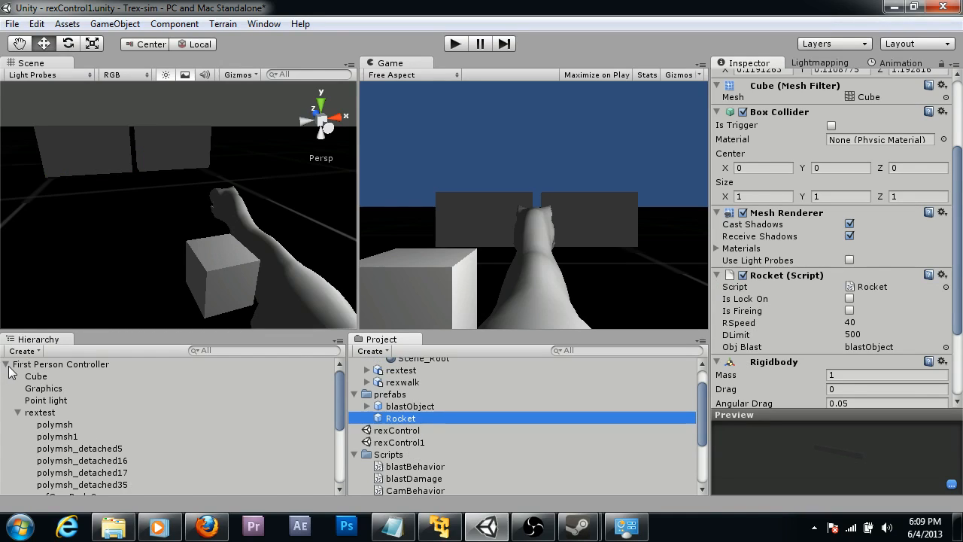
left_click(5, 364)
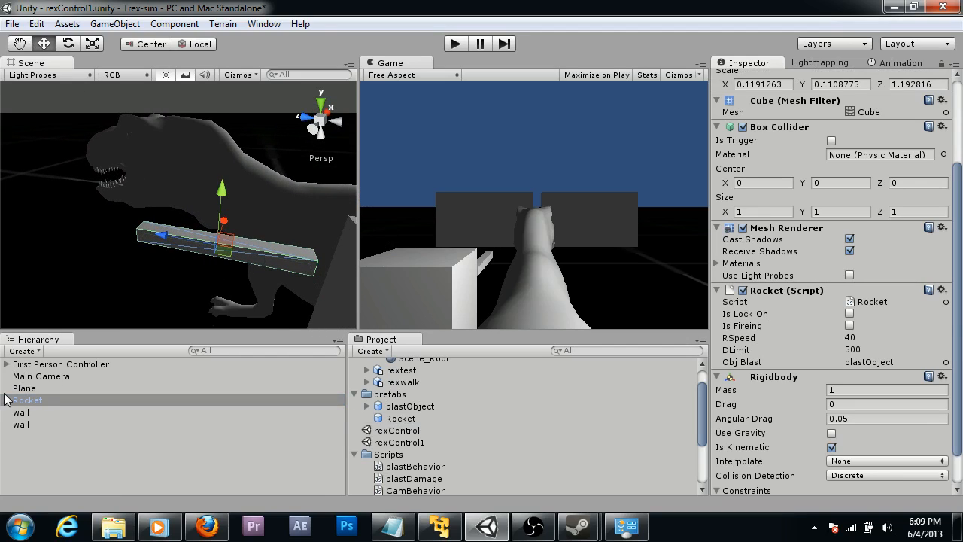
left_click(28, 400)
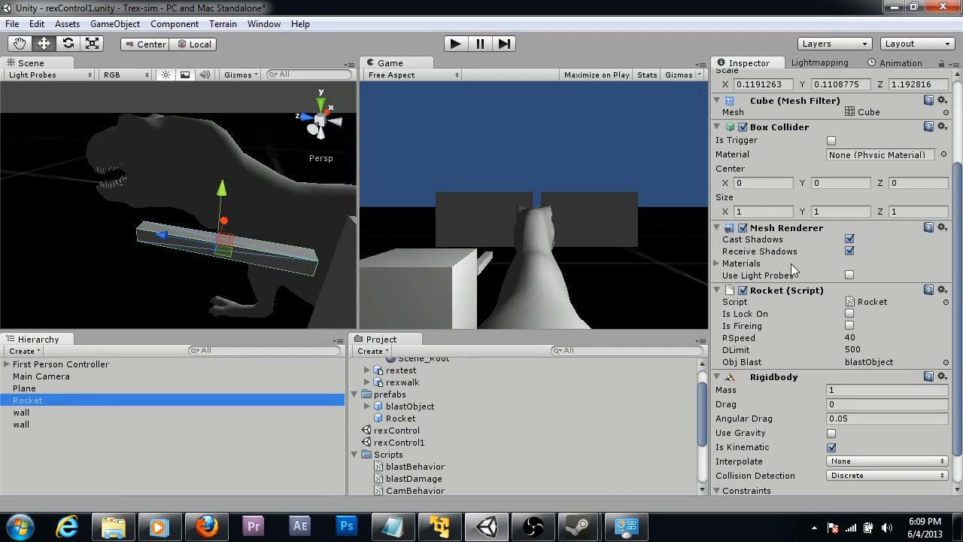
mouse_move(812, 301)
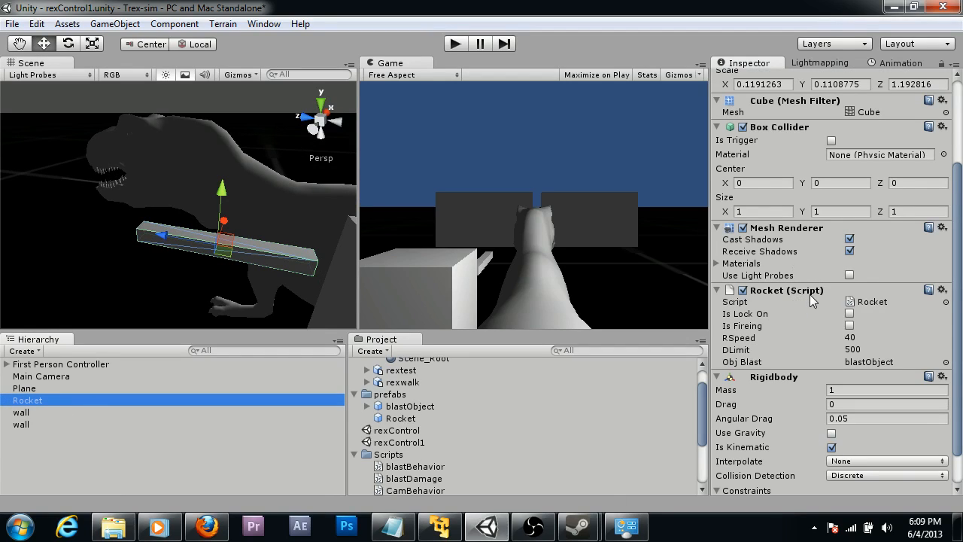
mouse_move(794, 315)
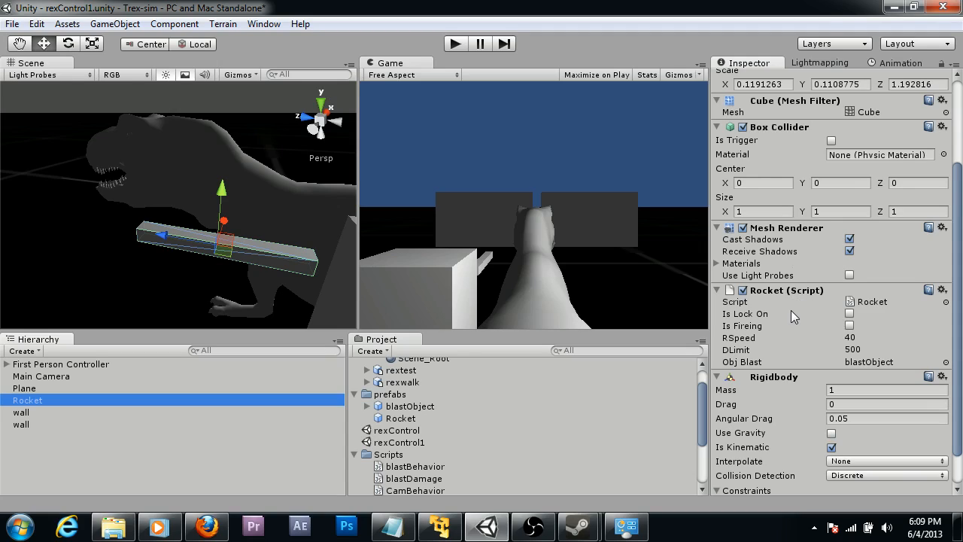
mouse_move(791, 323)
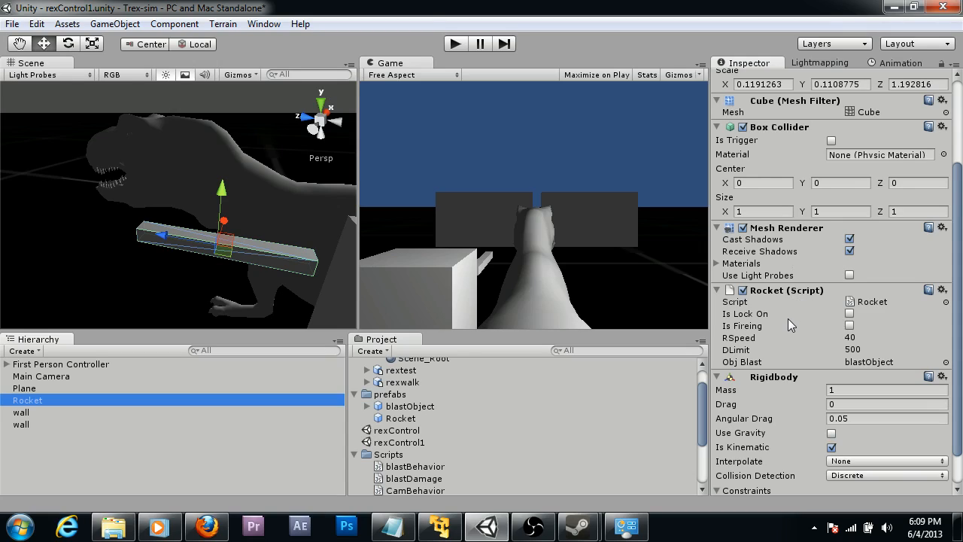
mouse_move(788, 317)
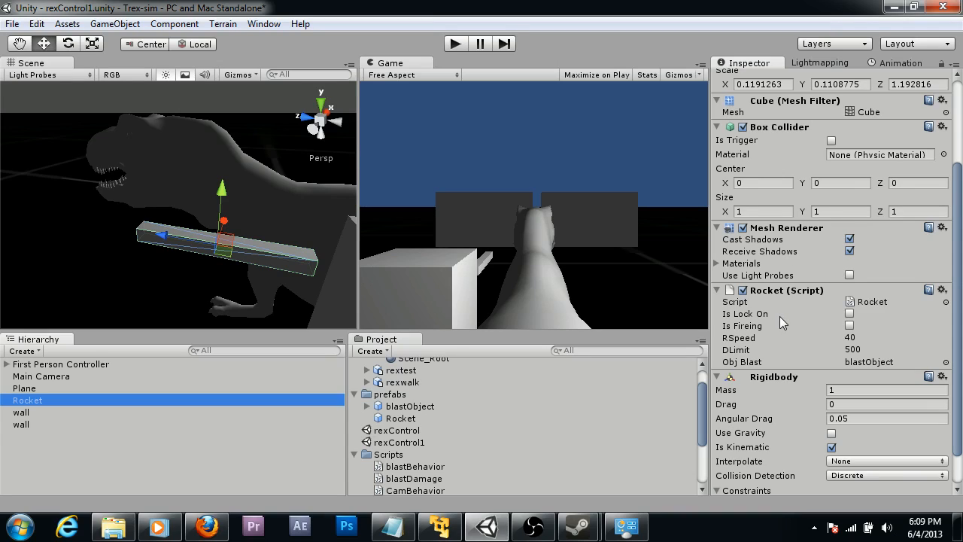
mouse_move(819, 280)
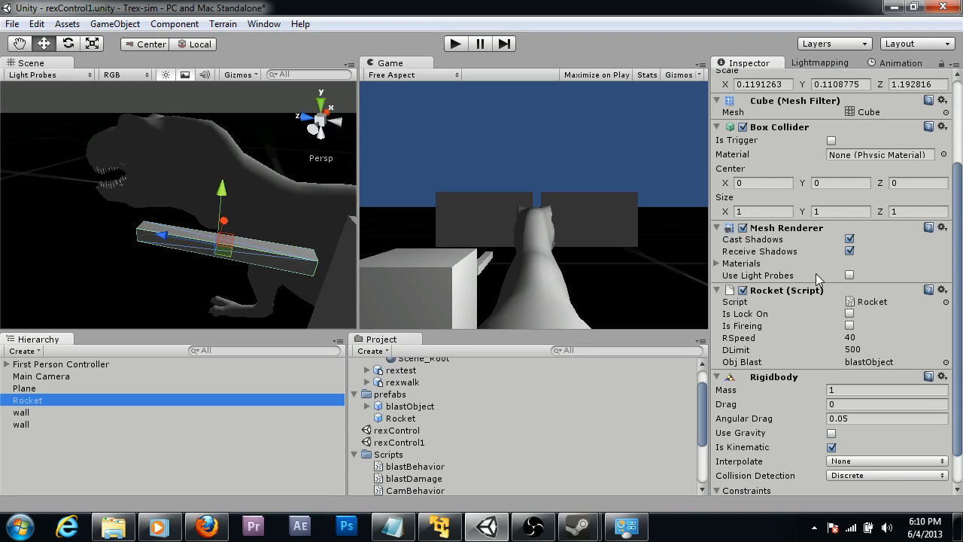
mouse_move(745, 324)
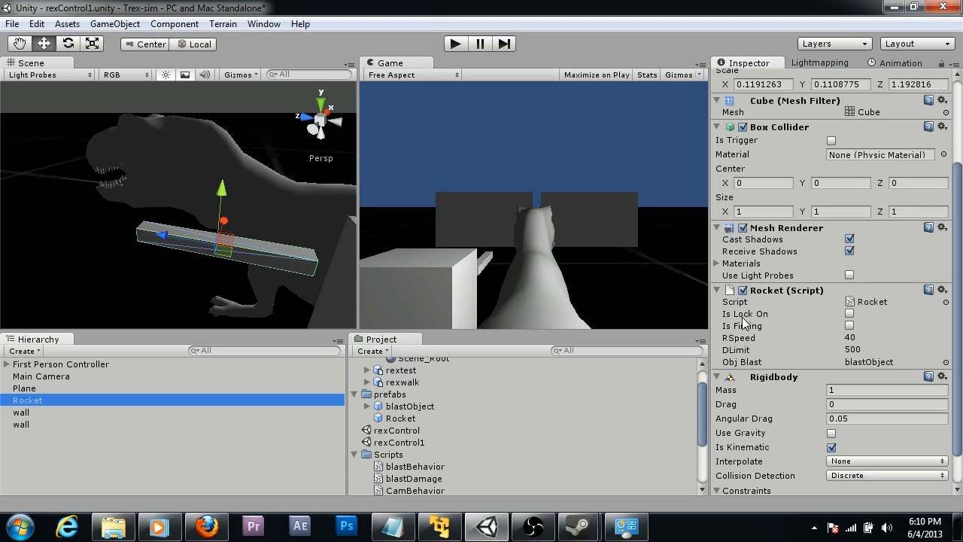
mouse_move(743, 340)
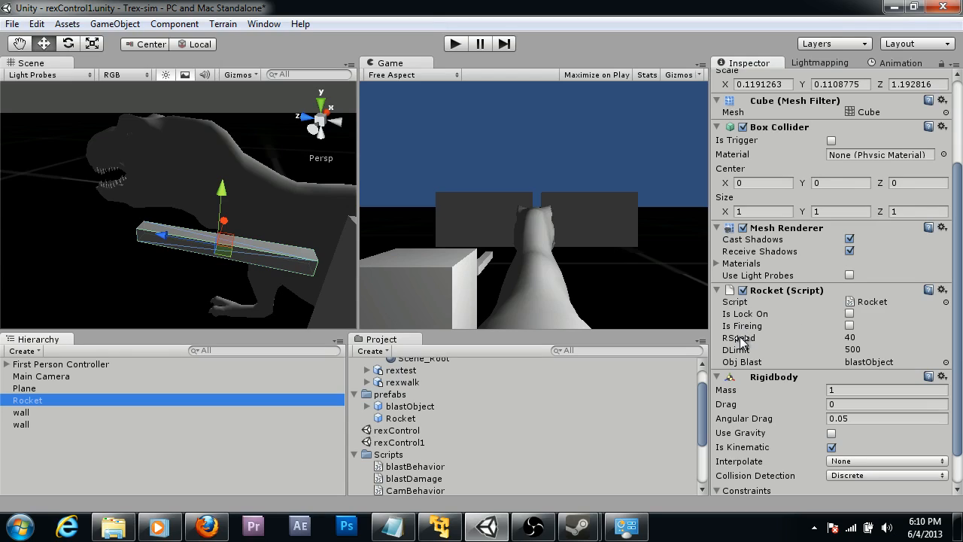
mouse_move(741, 124)
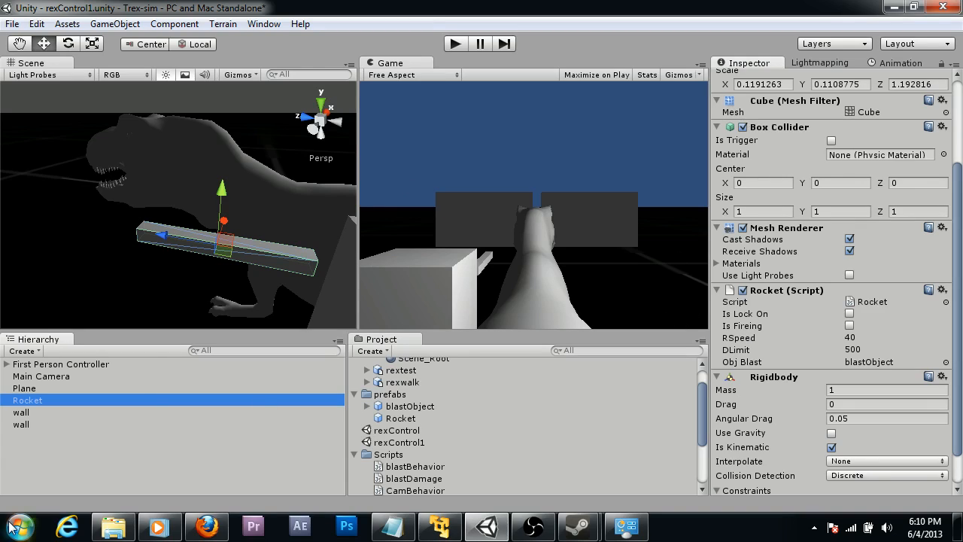
double_click(27, 400)
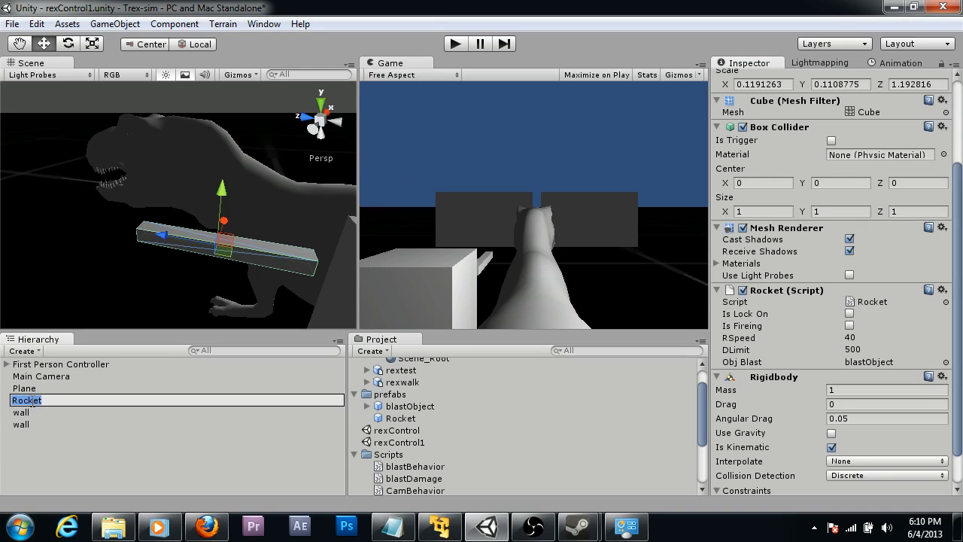
left_click(24, 388)
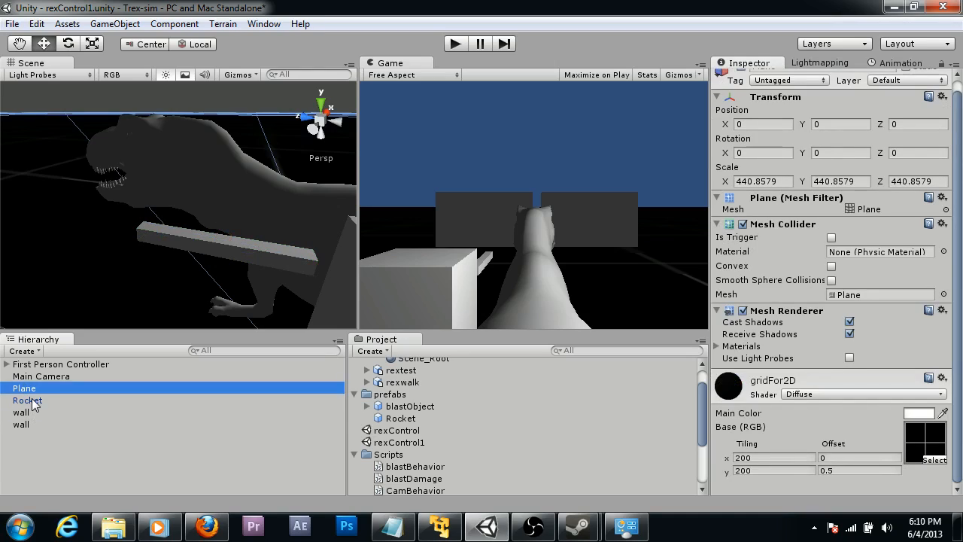
Replace the Rocket with a blastObject instance and expand it to show b1, b2, b3, Point light
left_click(28, 400)
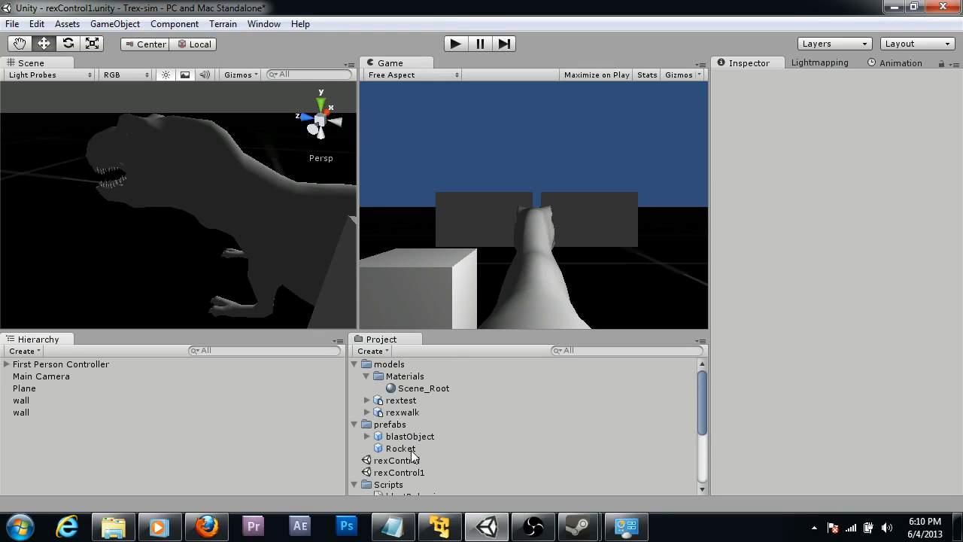
mouse_move(420, 460)
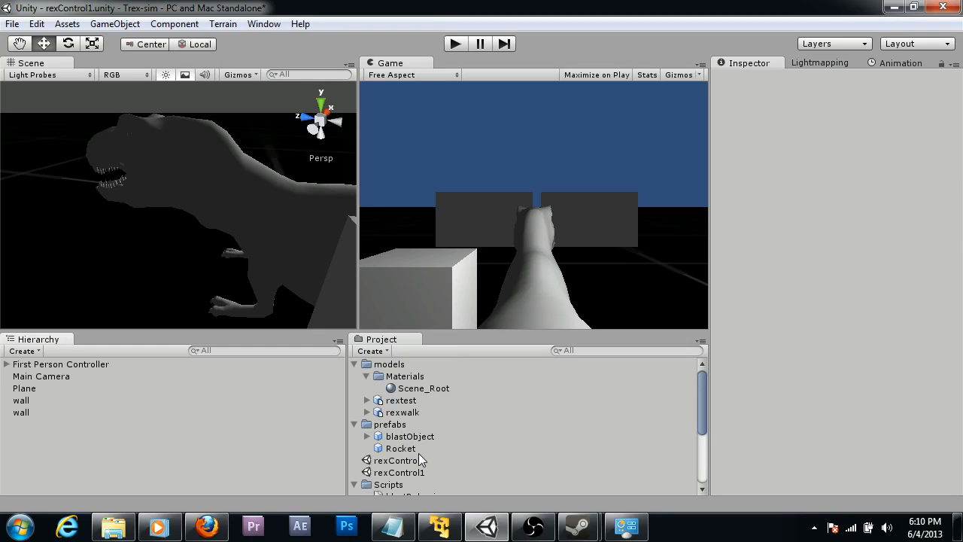
left_click(409, 437)
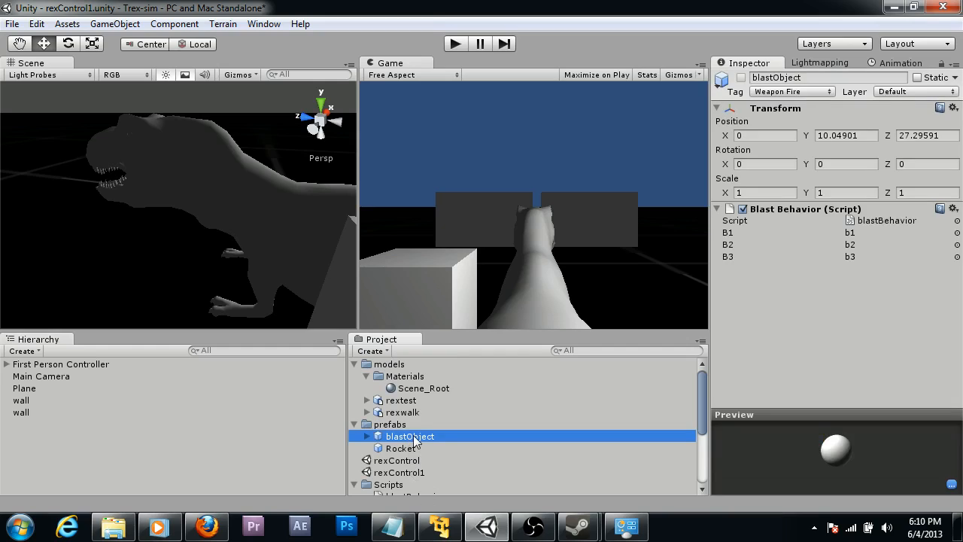
left_click_drag(410, 437, 37, 364)
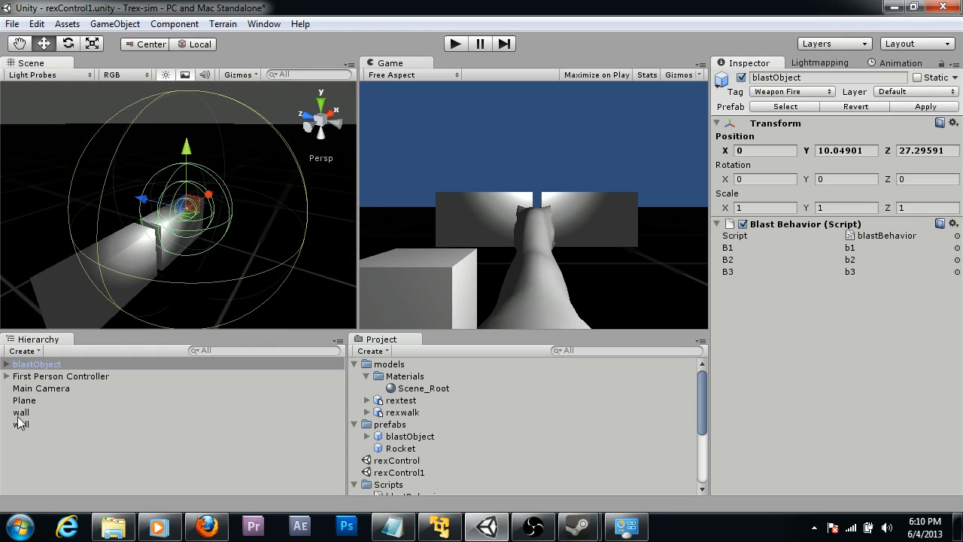
left_click(6, 363)
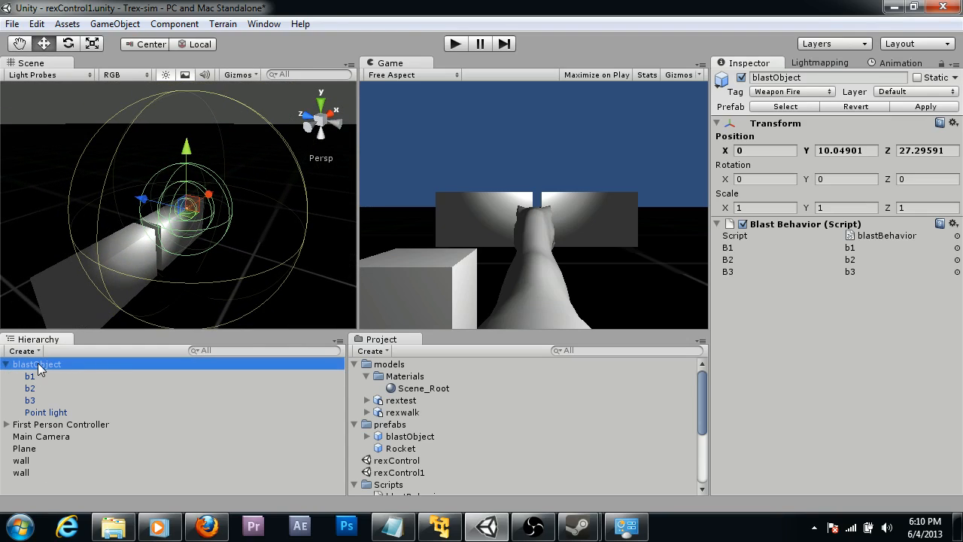
mouse_move(49, 368)
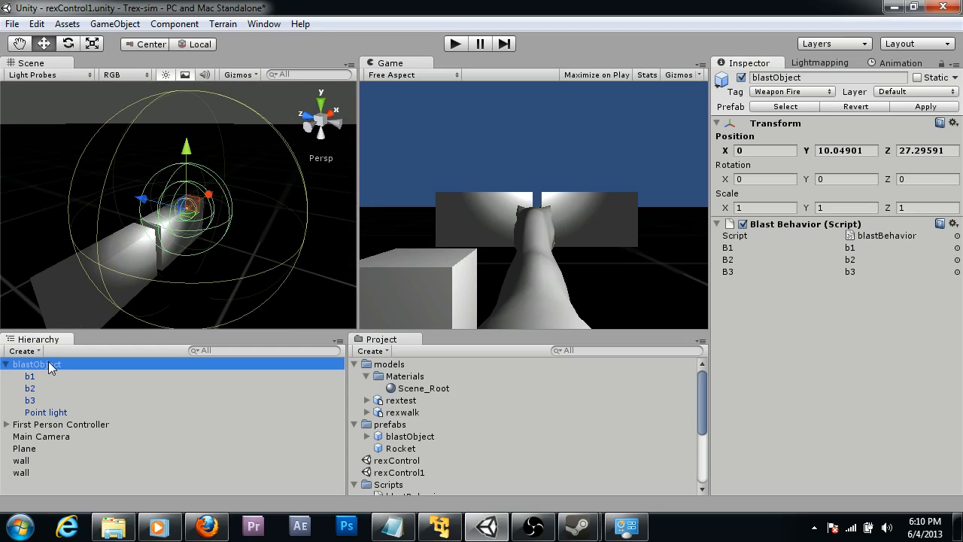
mouse_move(788, 237)
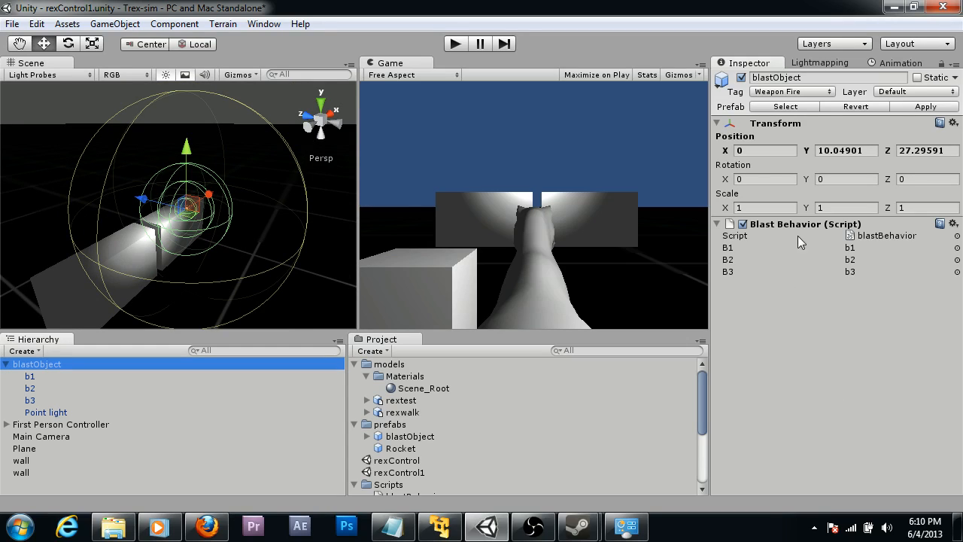
Review blast spheres b1–b3 (damage 40, 25, 10) and enable Mesh Renderer on b2 and b3
left_click(30, 376)
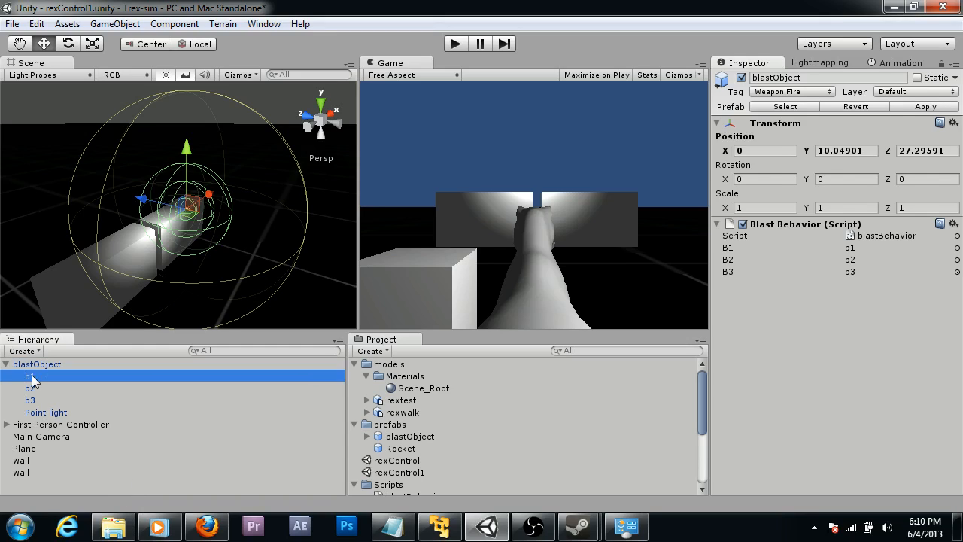
left_click(30, 376)
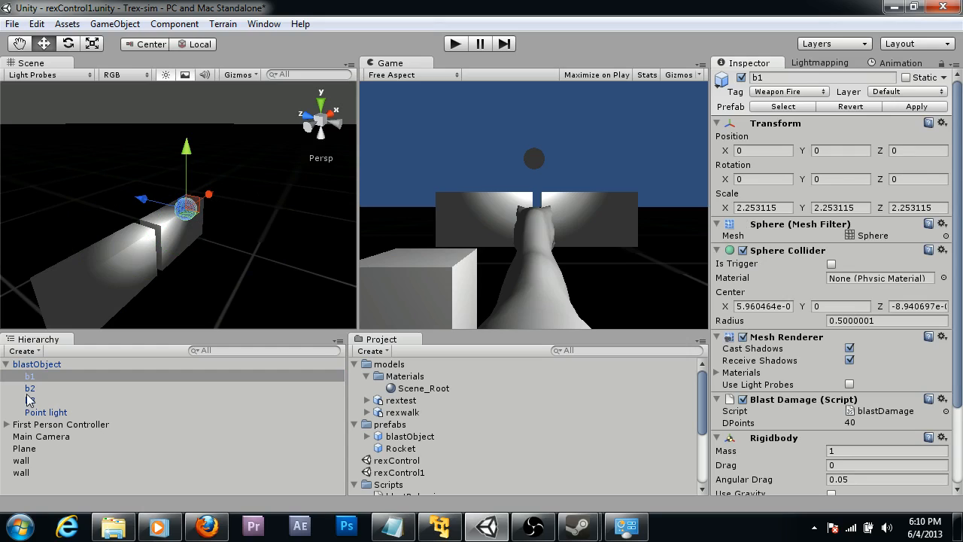
left_click(30, 388)
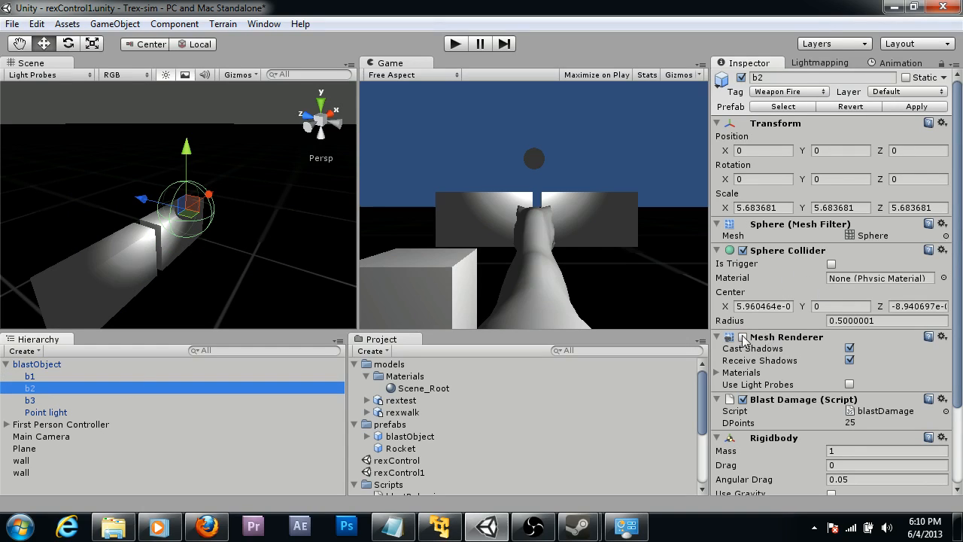
left_click(30, 399)
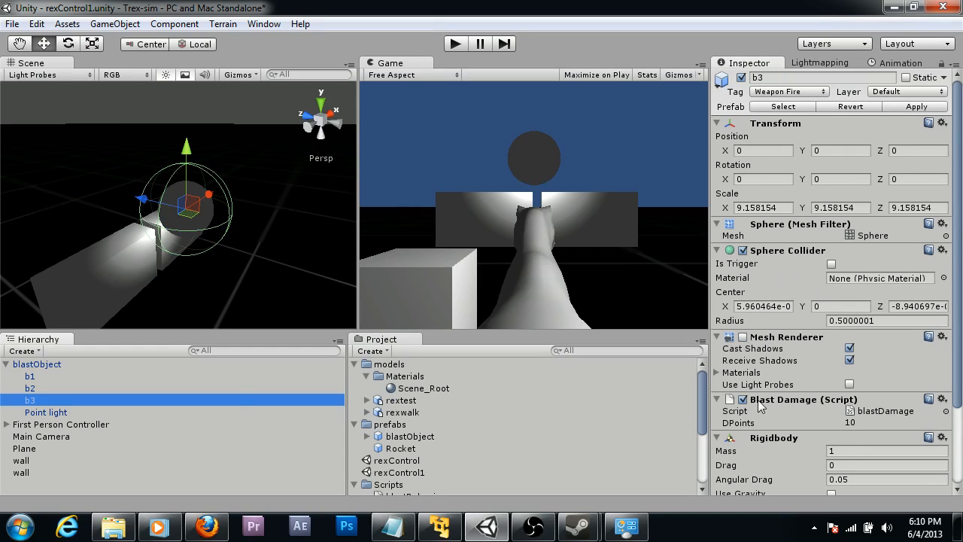
left_click(719, 337)
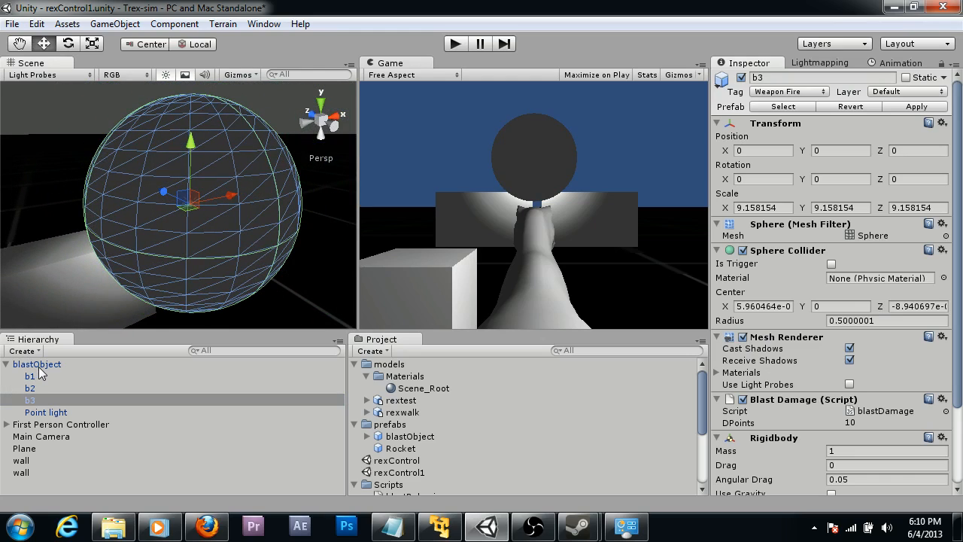
left_click(37, 364)
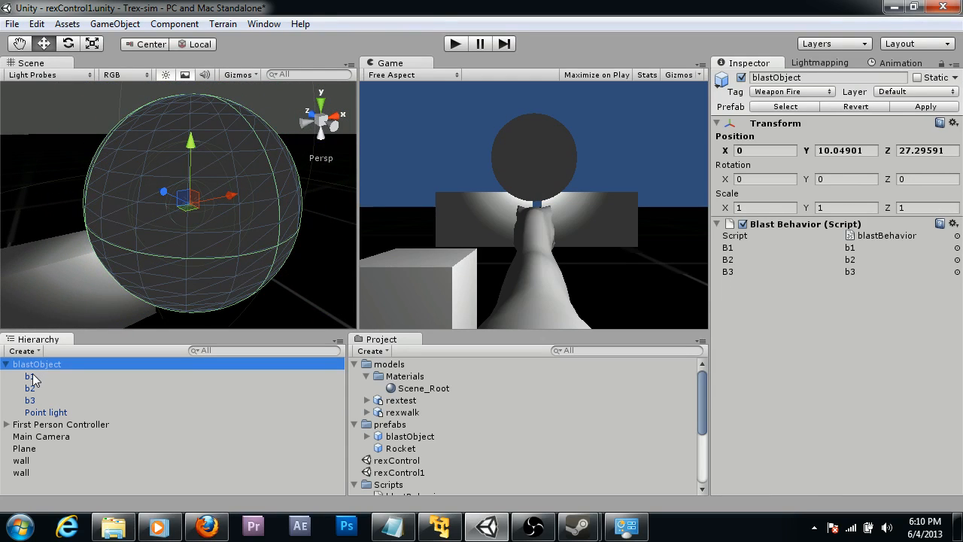
left_click(28, 377)
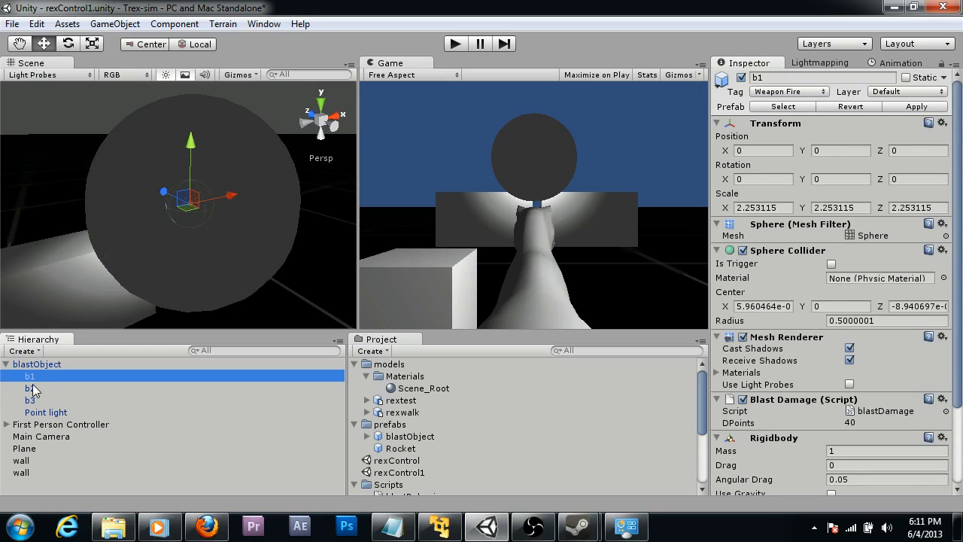
mouse_move(41, 392)
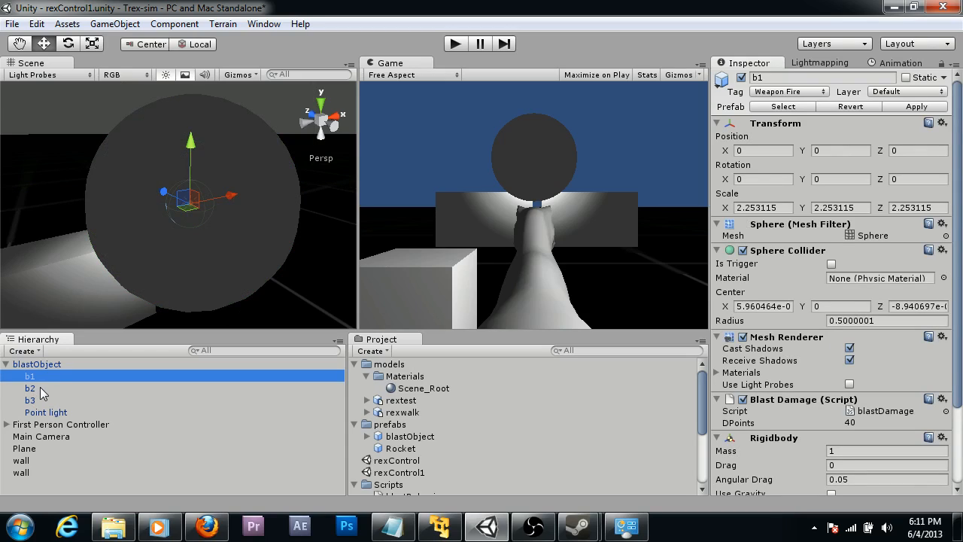
mouse_move(39, 396)
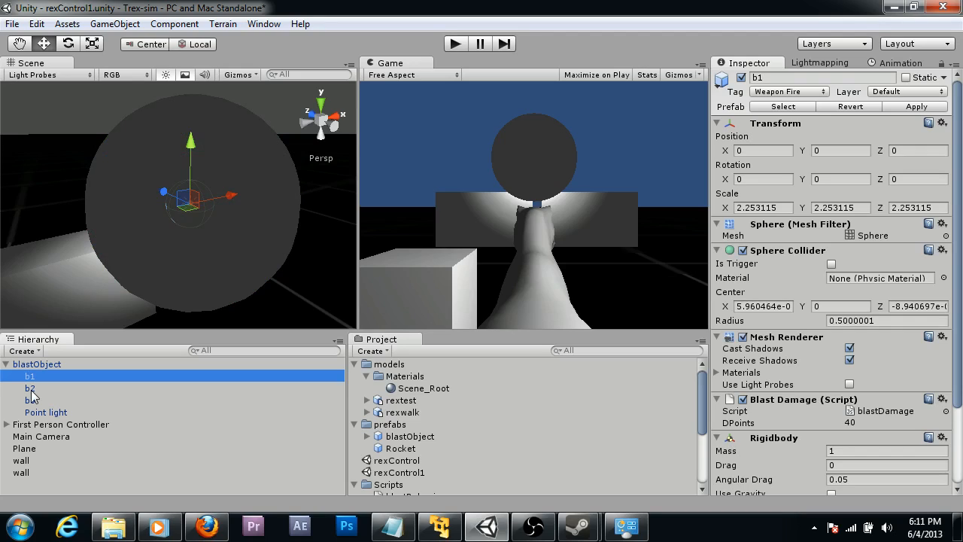
left_click(31, 388)
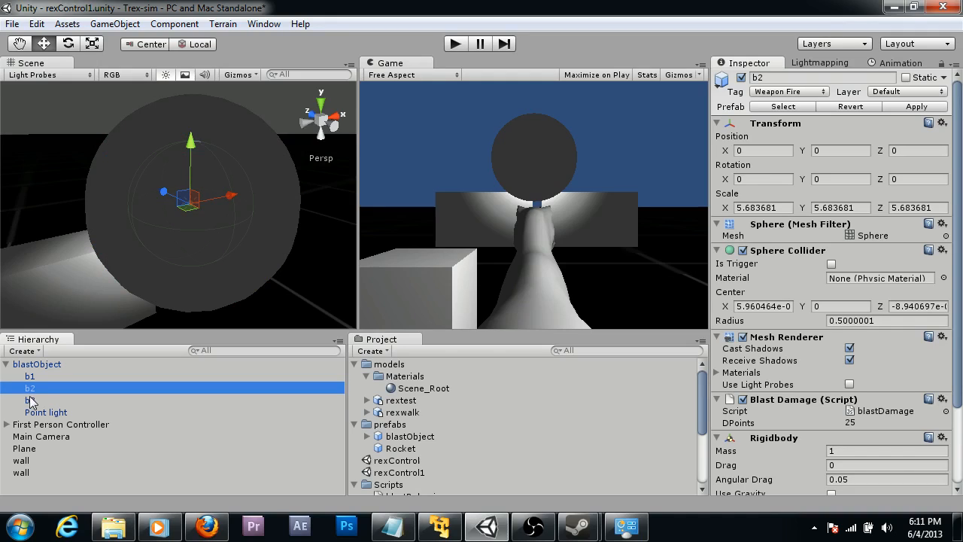
left_click(29, 399)
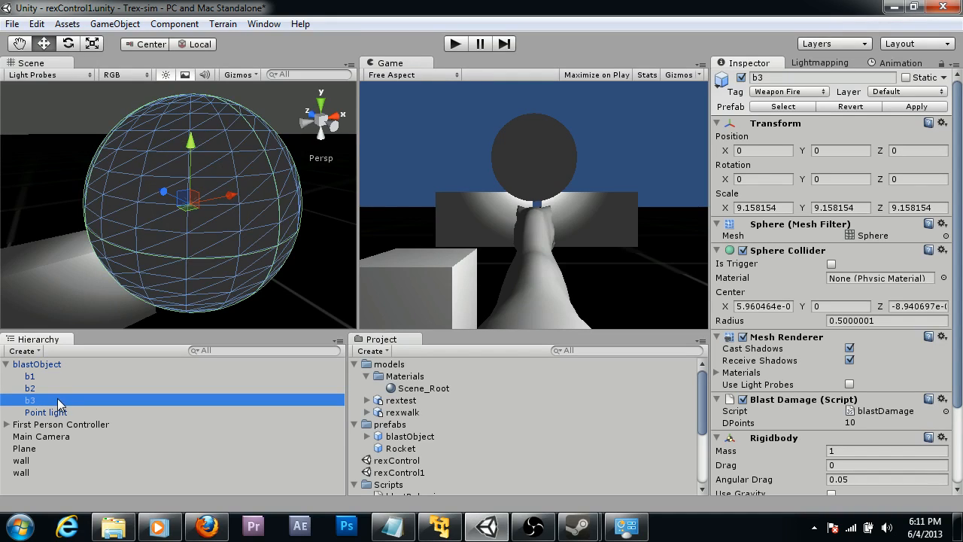
left_click(37, 364)
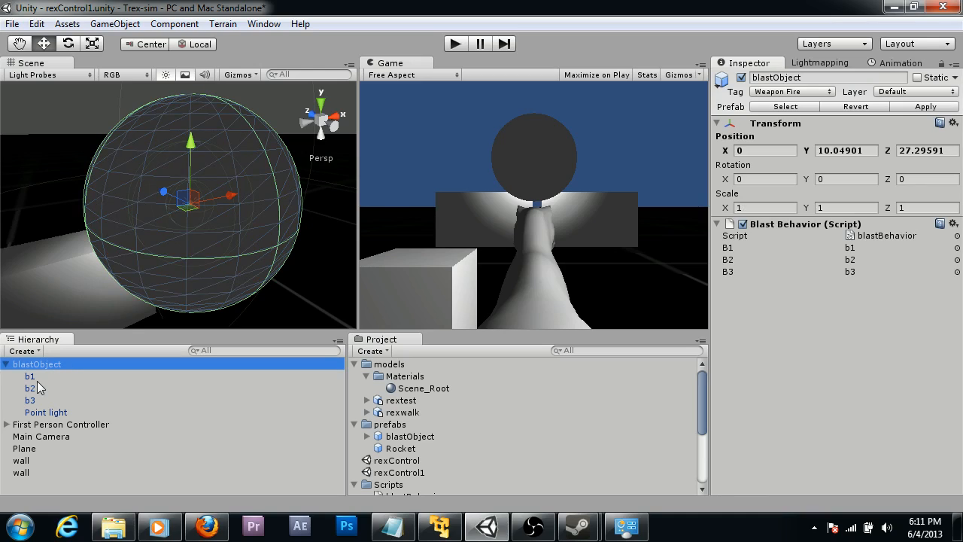
mouse_move(32, 392)
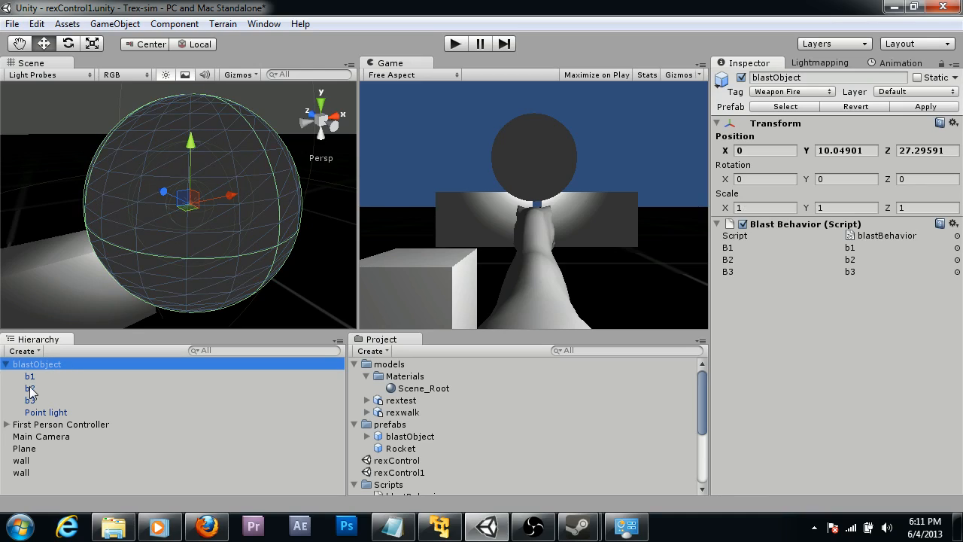
left_click(29, 375)
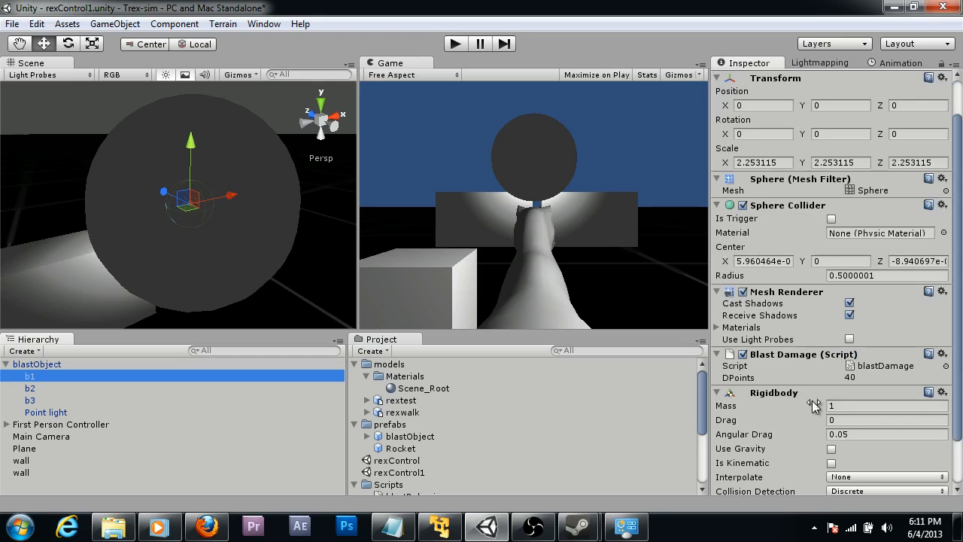
scroll("down", 3)
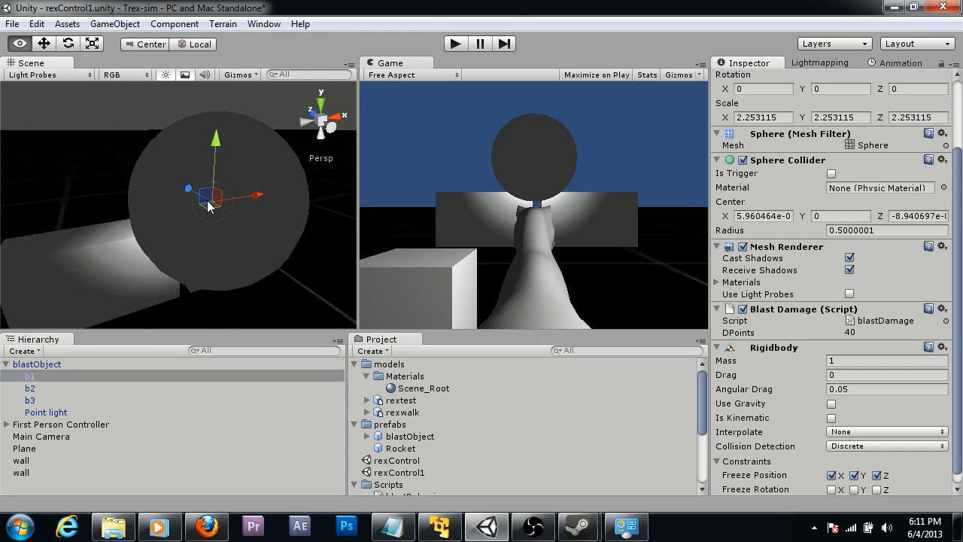
left_click_drag(210, 207, 307, 204)
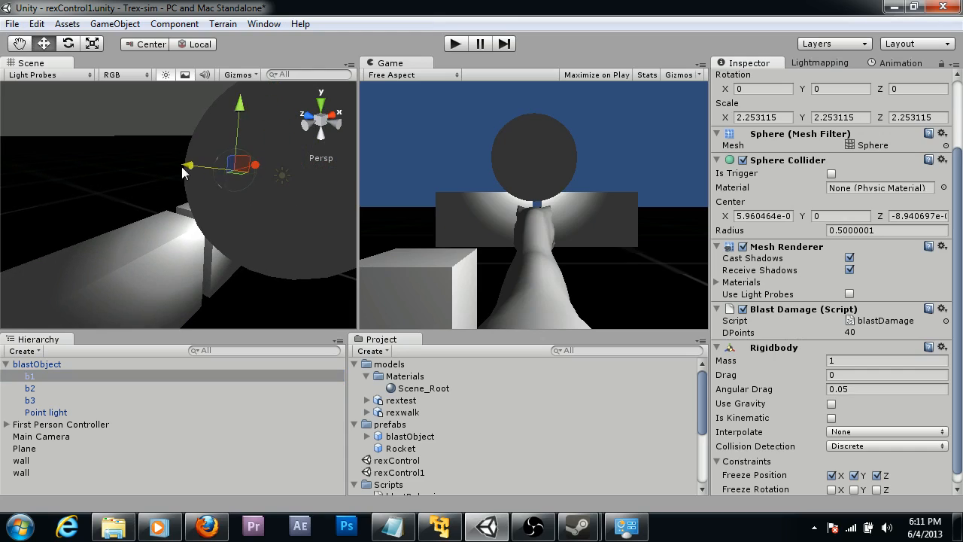
left_click(37, 364)
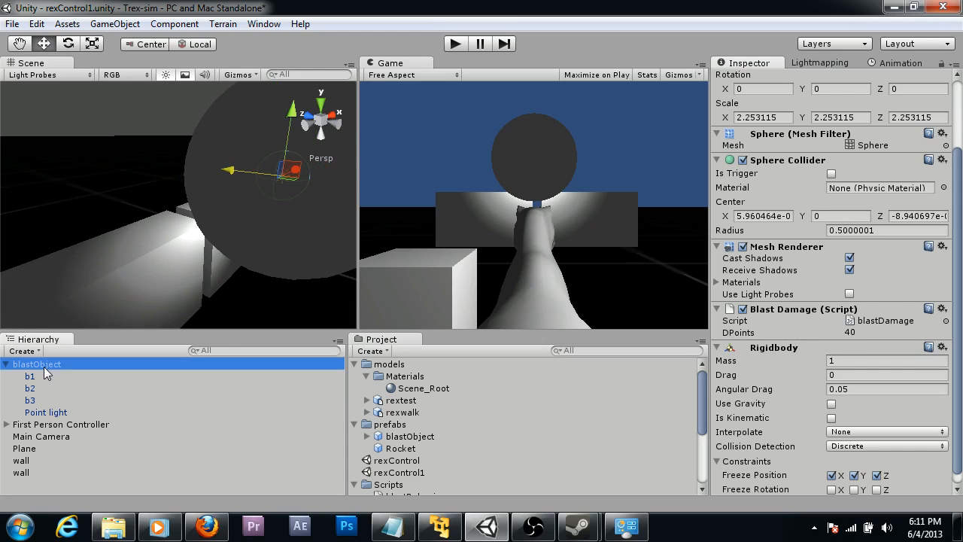
Select blastObject to reposition it onto the left wall near -5.1, 3.33, 32.29
left_click(36, 364)
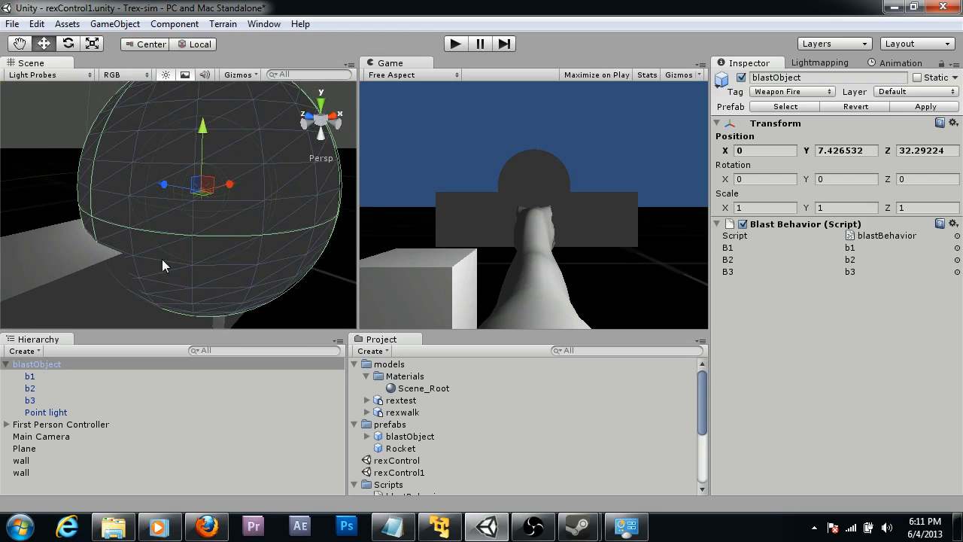
mouse_move(209, 217)
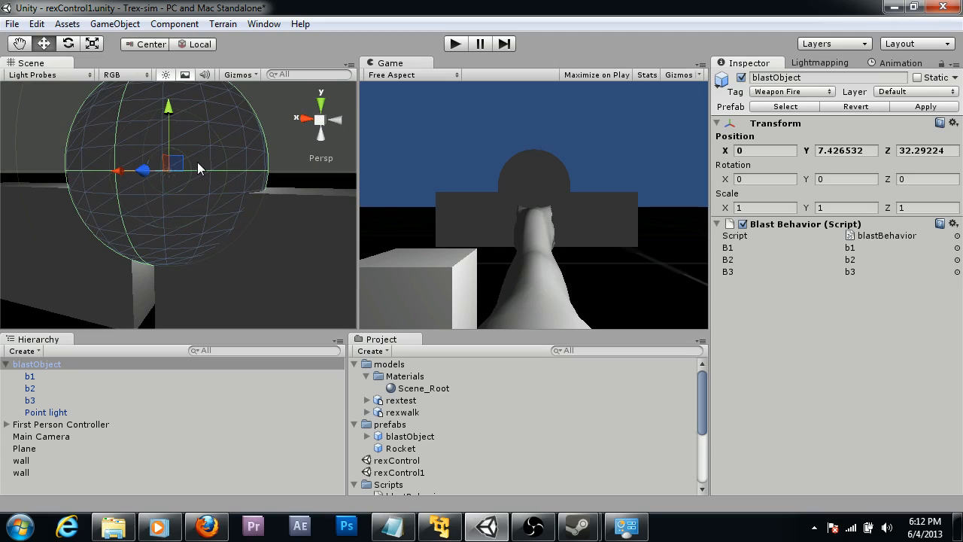
mouse_move(222, 148)
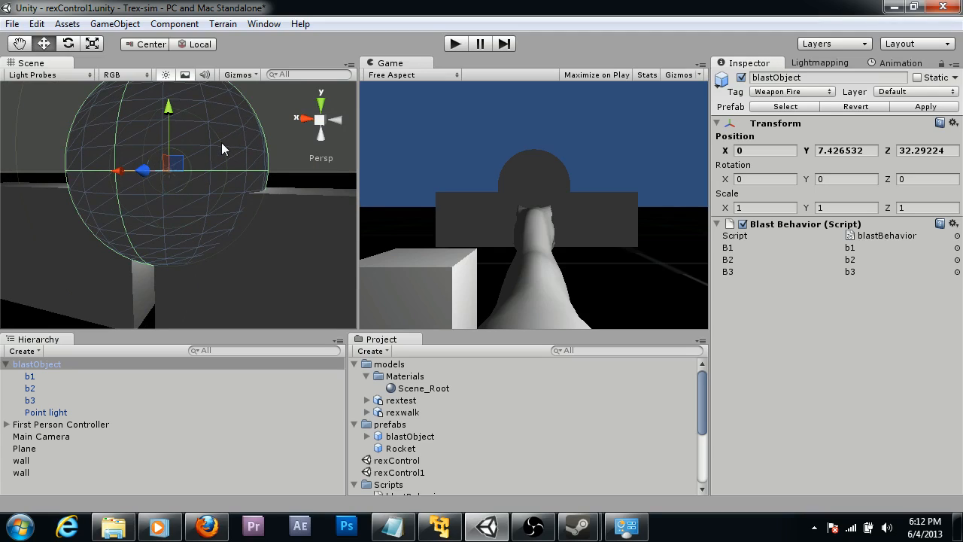
mouse_move(181, 158)
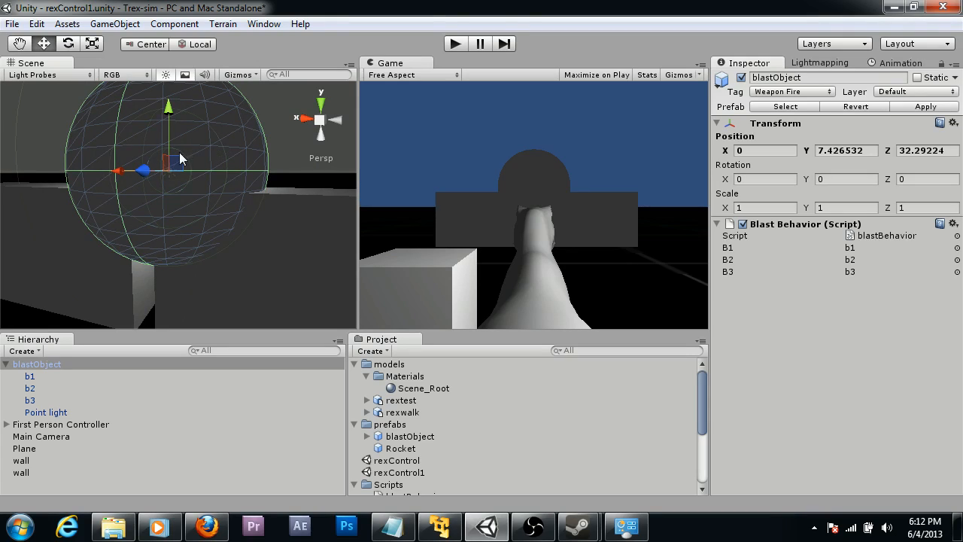
mouse_move(216, 151)
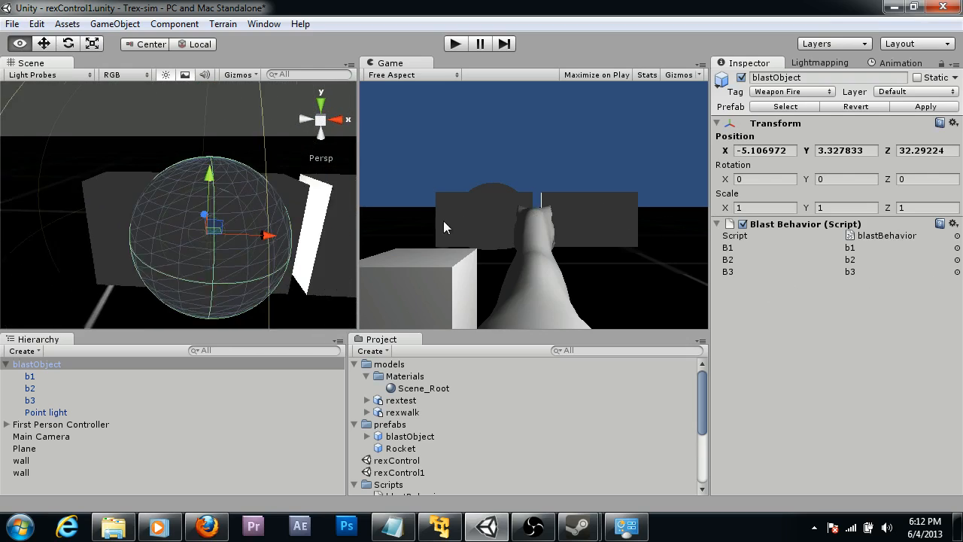
Reselect blastObject at X -1.90, Y 3.33, Z 32.29 and orbit the view to face it
left_click_drag(263, 235, 277, 227)
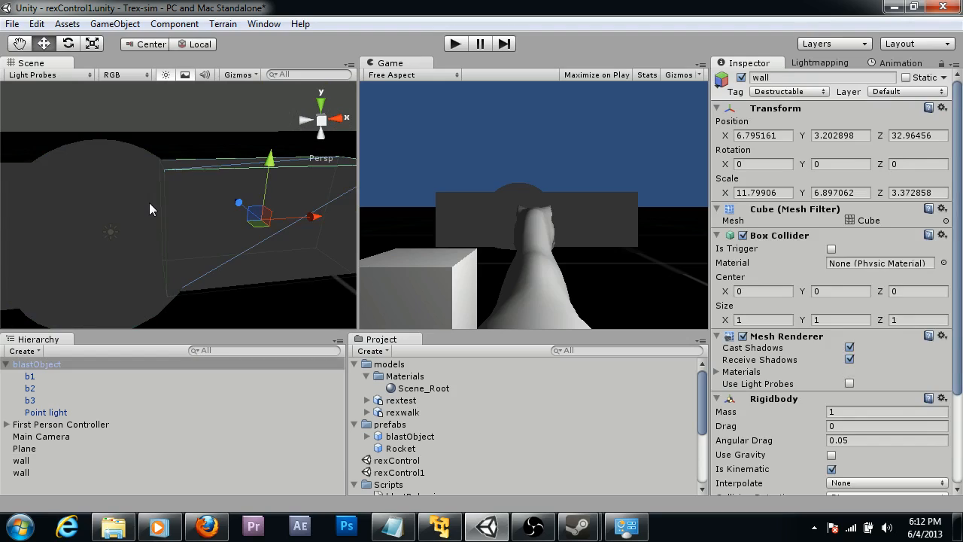
left_click(37, 363)
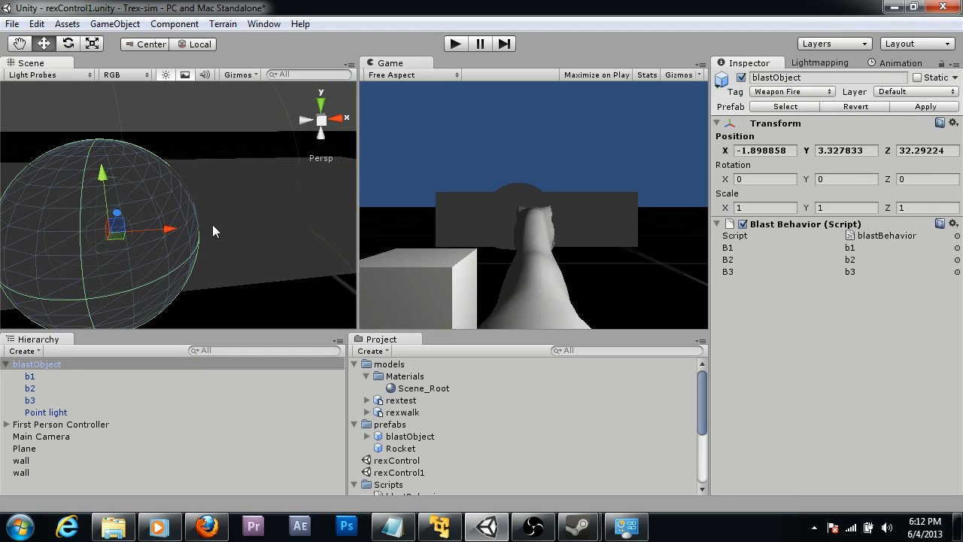
mouse_move(254, 250)
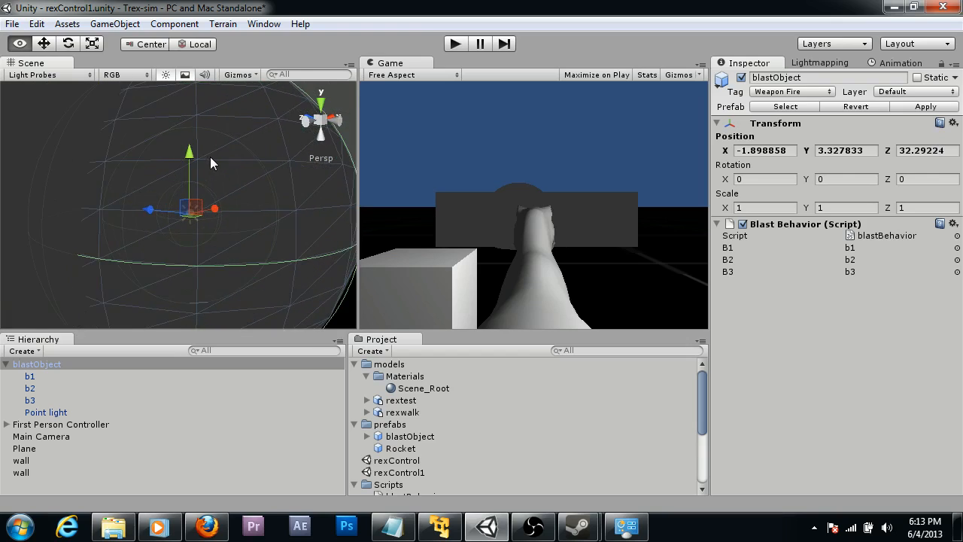
left_click_drag(213, 163, 128, 173)
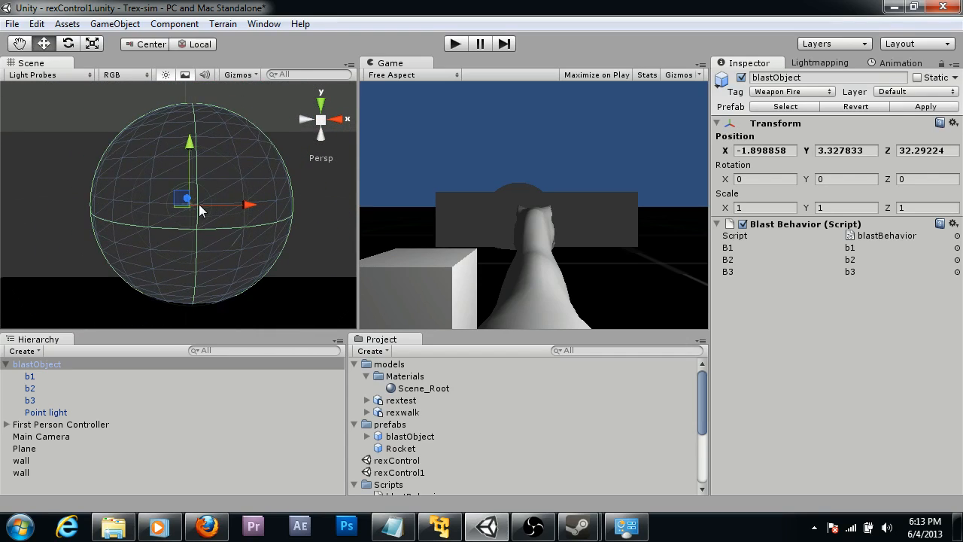
mouse_move(156, 259)
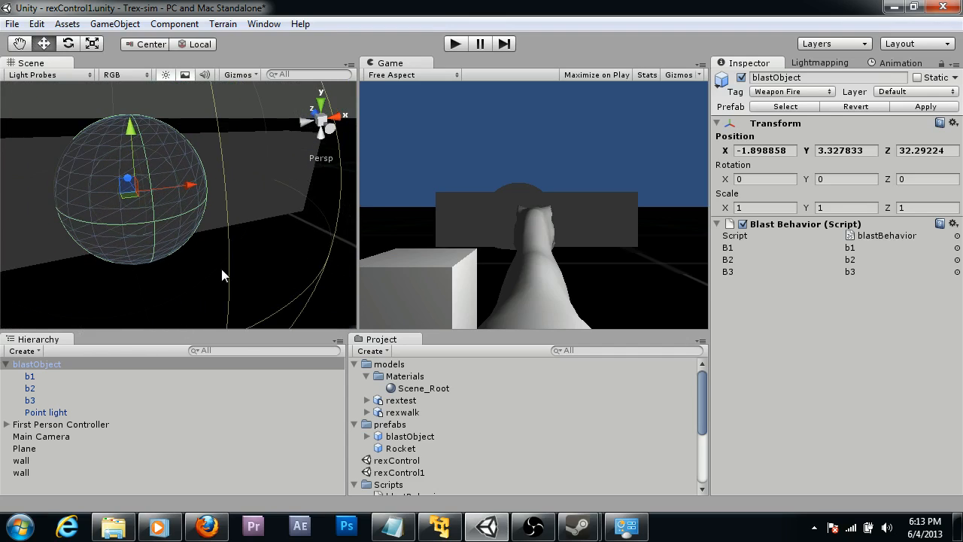
mouse_move(382, 245)
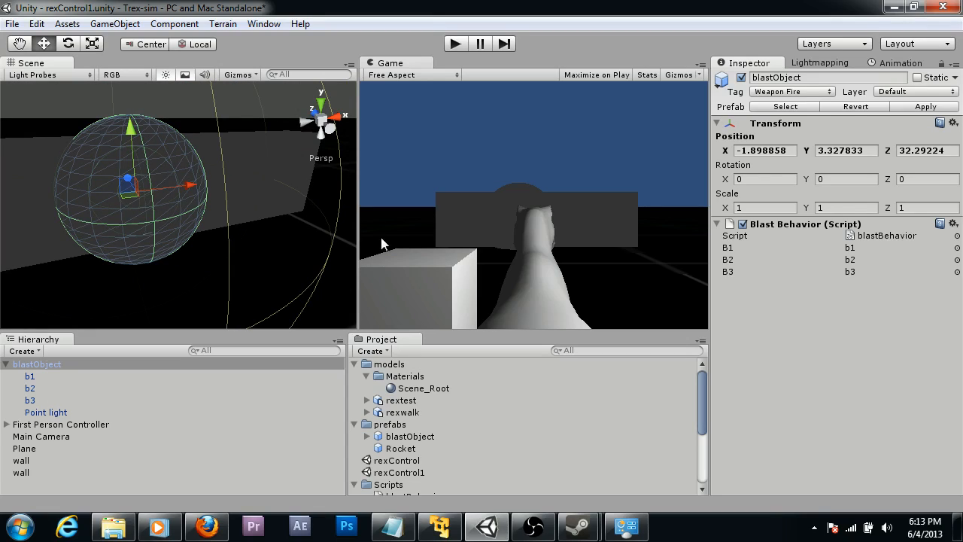
mouse_move(230, 226)
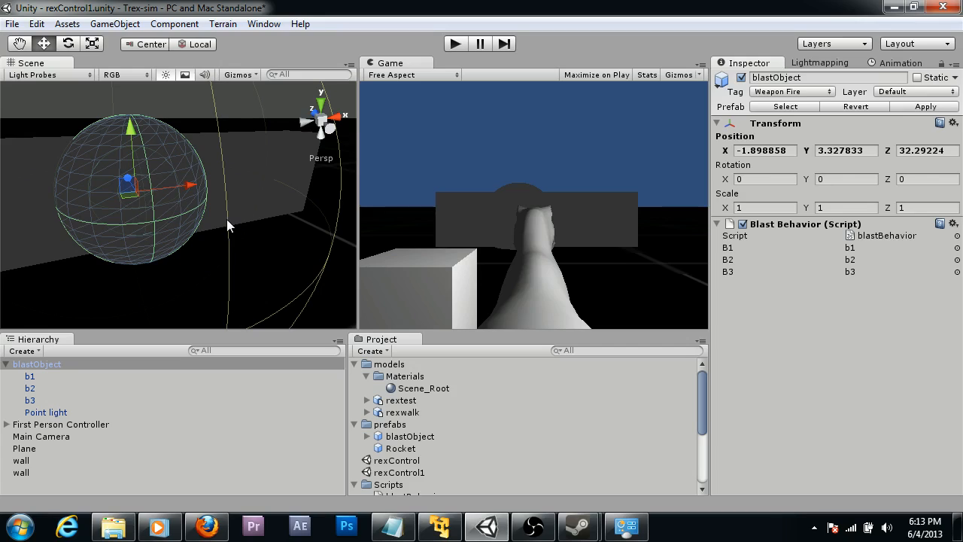
mouse_move(189, 189)
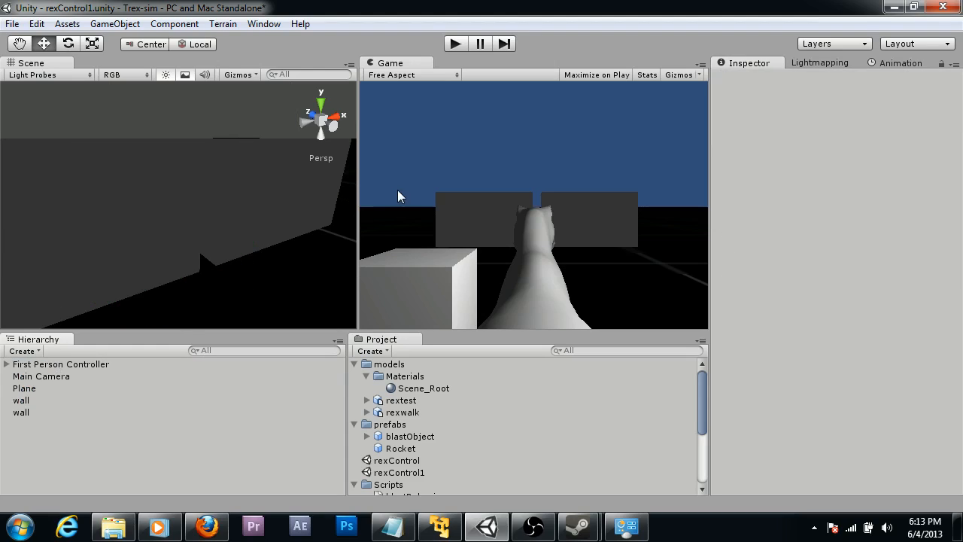
mouse_move(214, 299)
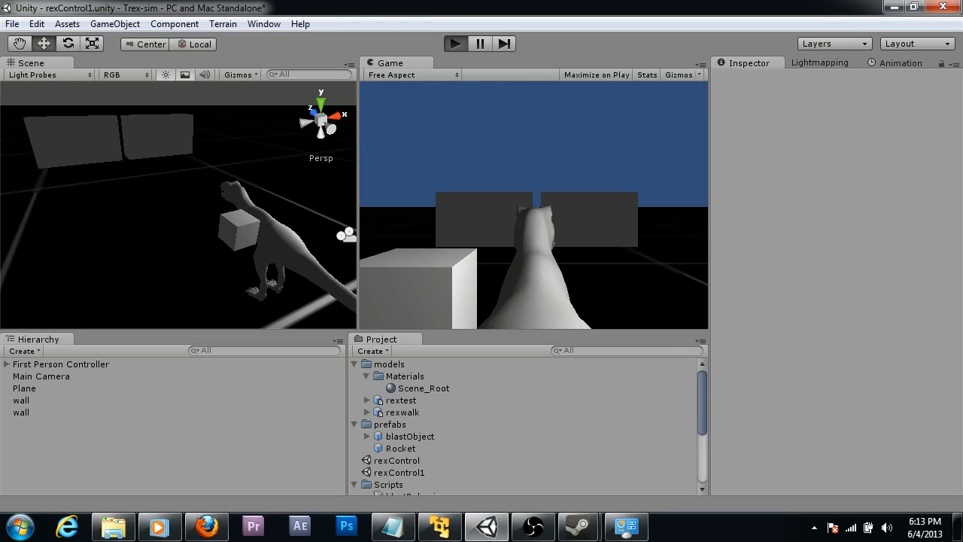
Enter Play mode and orbit the Scene view around the T-rex and its rocket pod
left_click(454, 43)
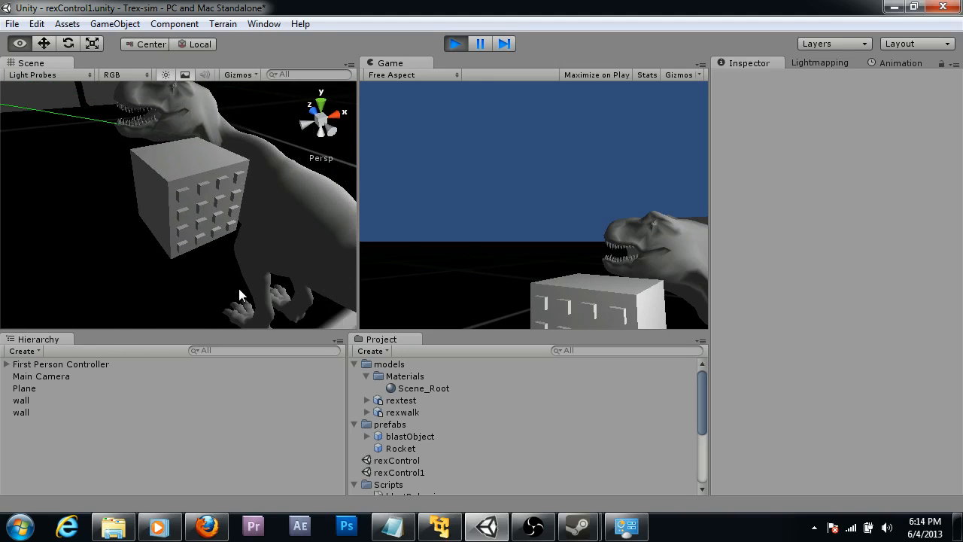
left_click_drag(241, 293, 252, 229)
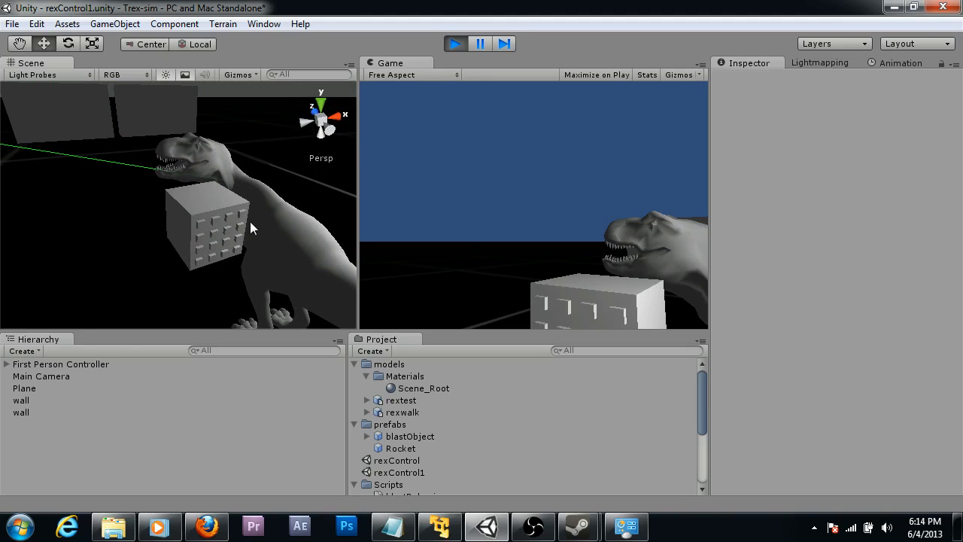
mouse_move(207, 231)
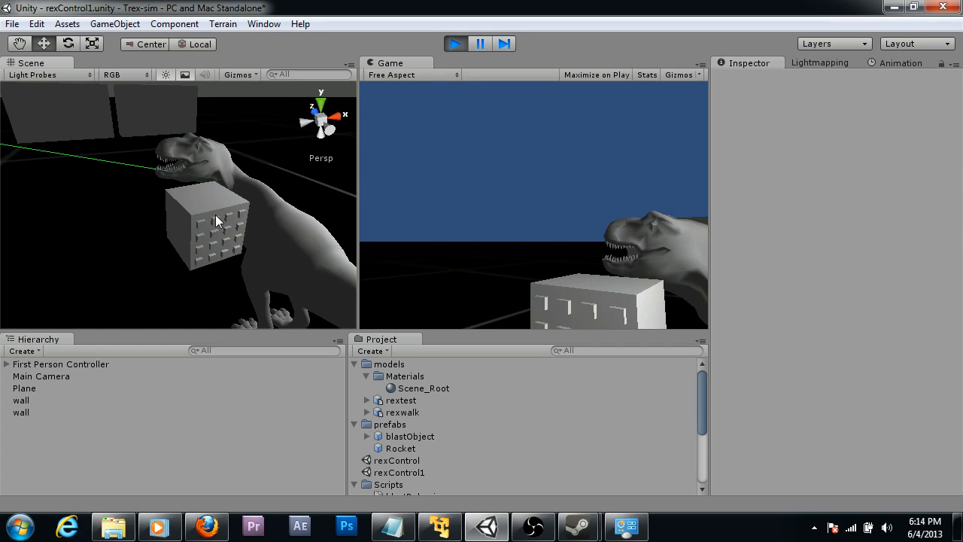
mouse_move(237, 297)
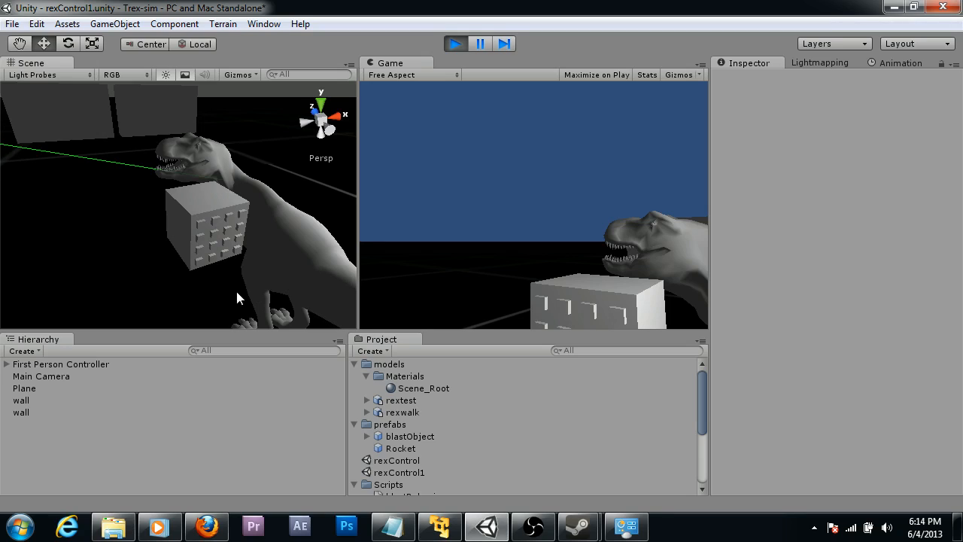
mouse_move(251, 256)
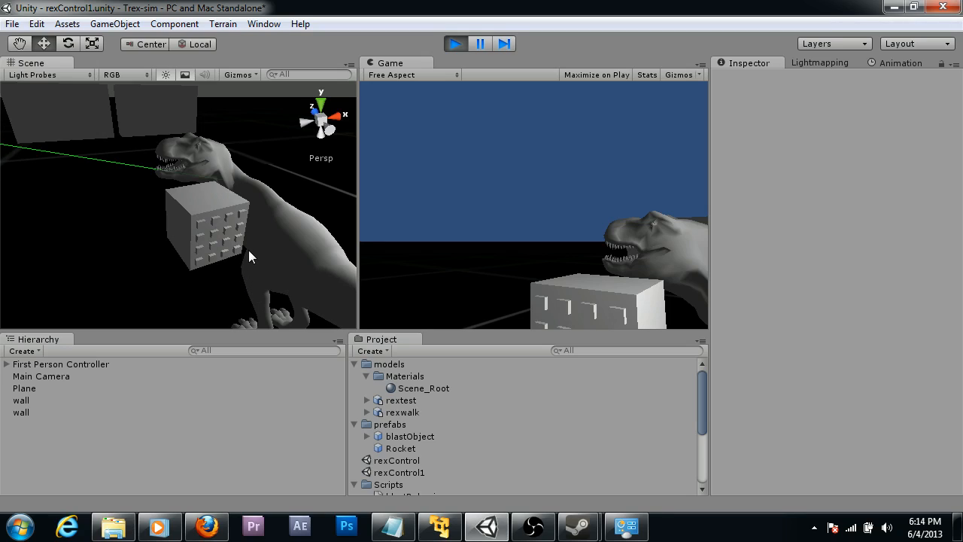
mouse_move(228, 254)
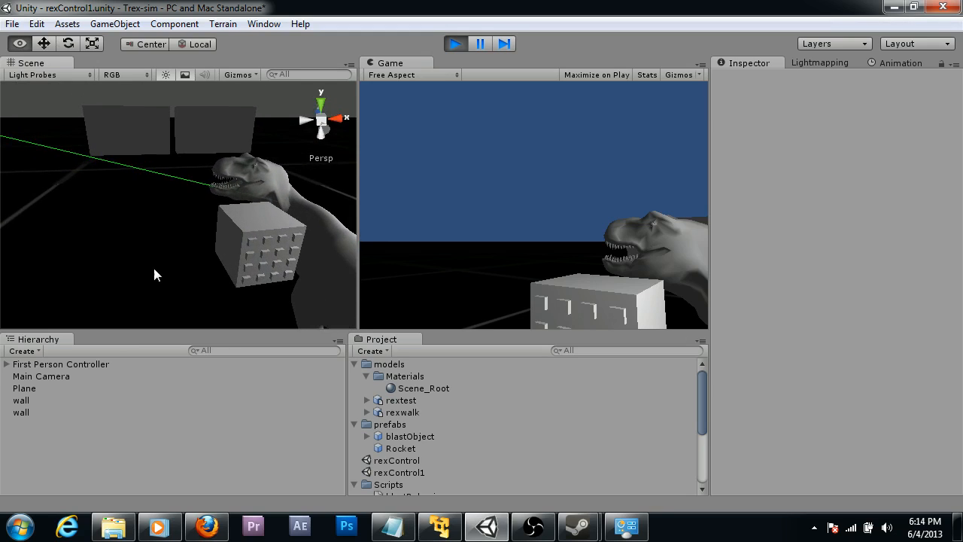
Read a struck wall's Damage script showing Health dropped to 90, then select the ground plane
left_click(21, 400)
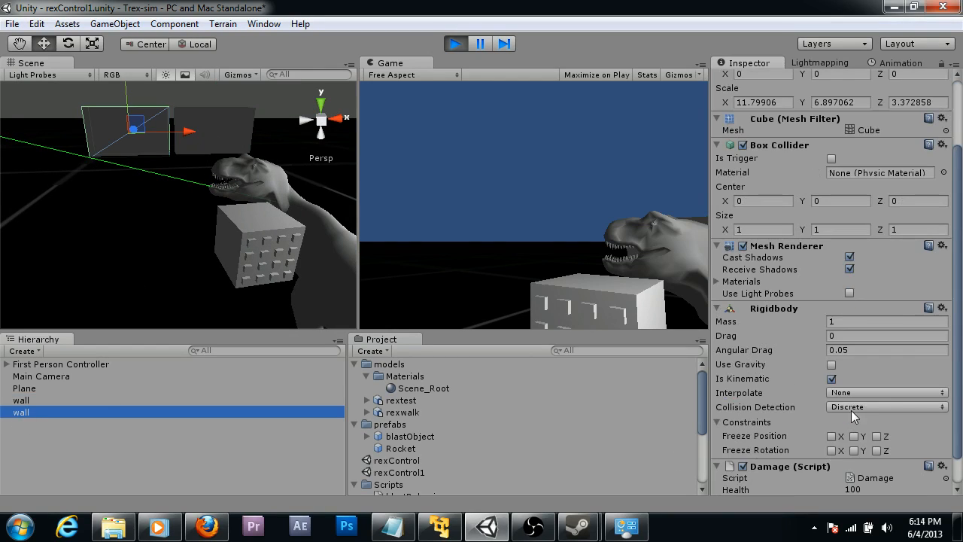
scroll("down", 3)
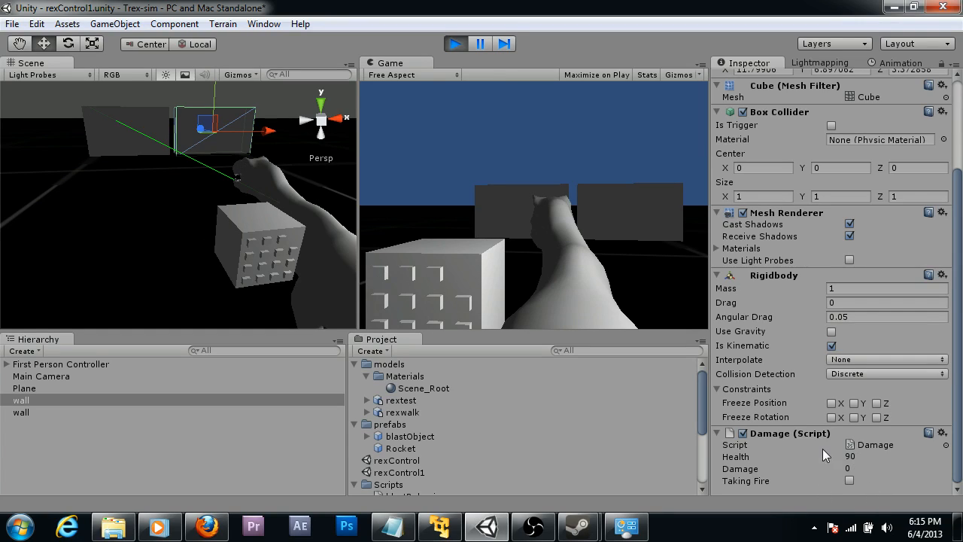
mouse_move(807, 422)
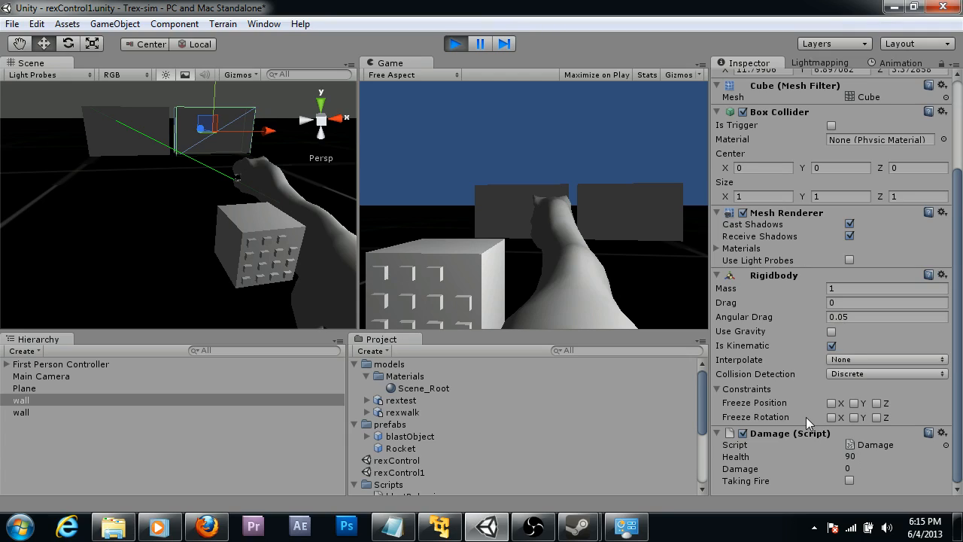
mouse_move(165, 124)
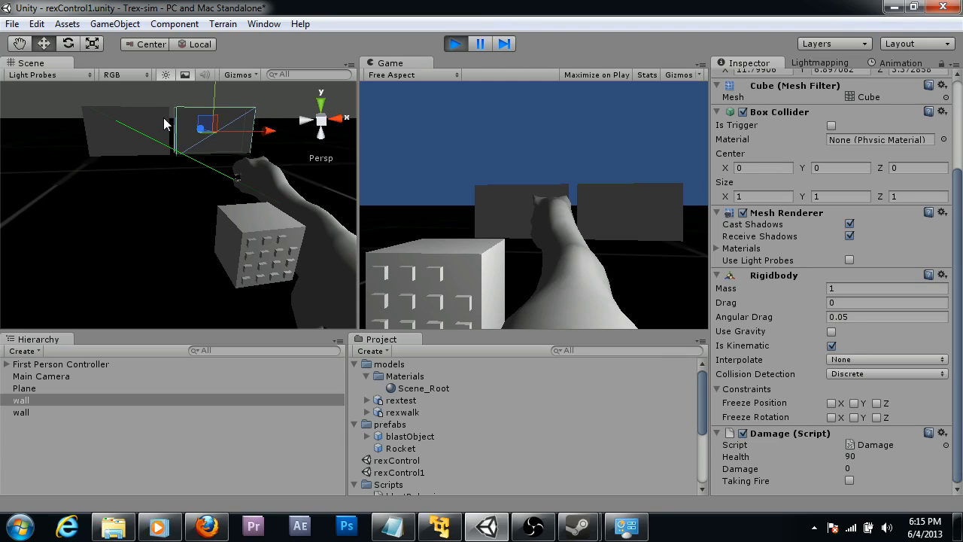
mouse_move(154, 145)
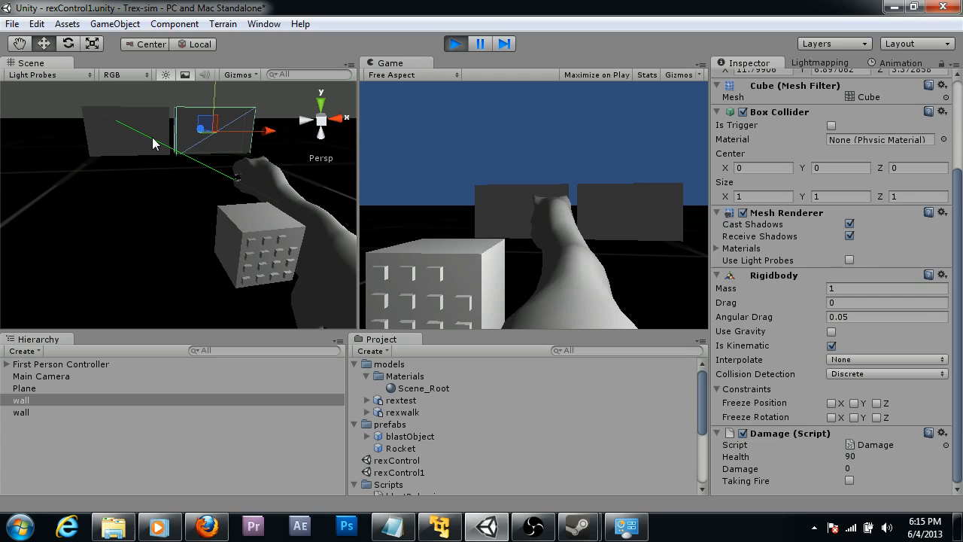
mouse_move(307, 154)
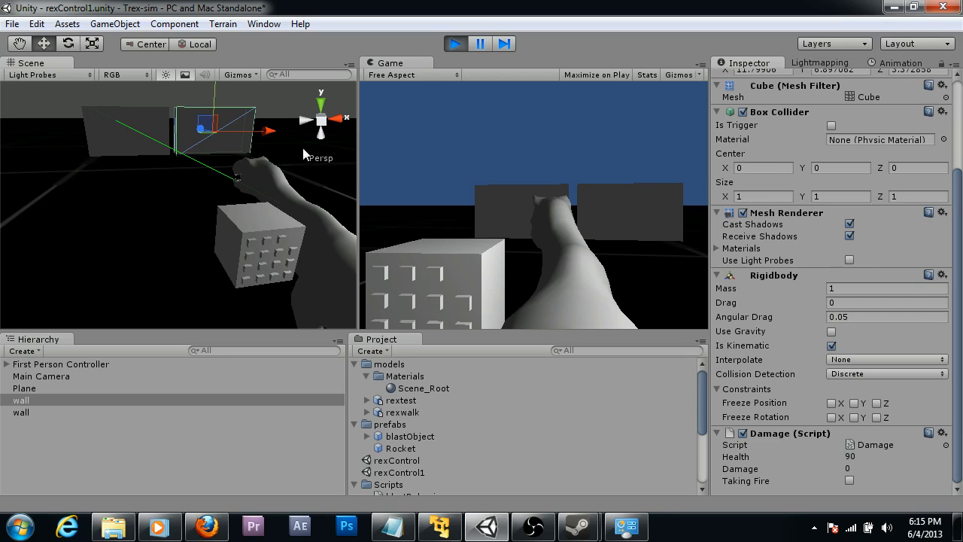
left_click(24, 388)
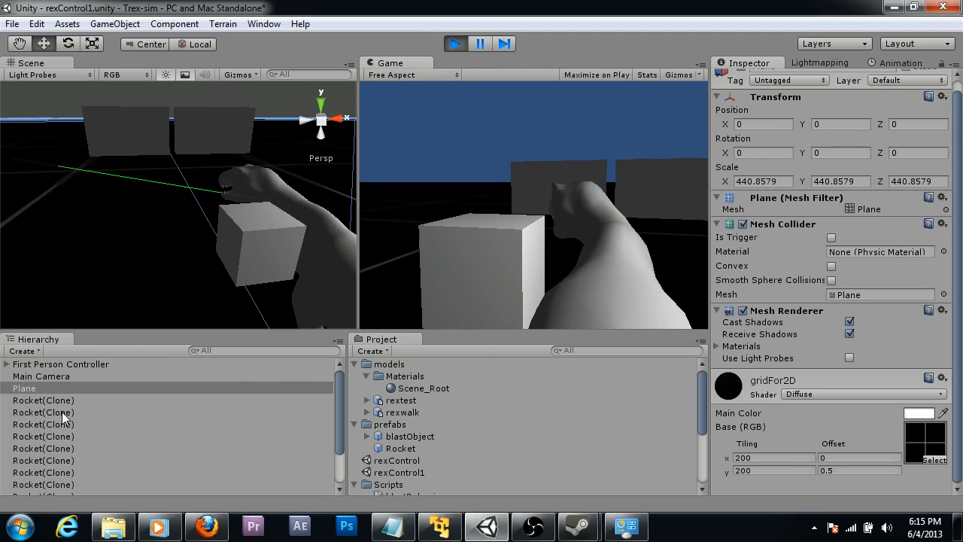
Select a fired Rocket(Clone) and list First Person Controller's children: Cube, Graphics, Point light, rextest
left_click(43, 412)
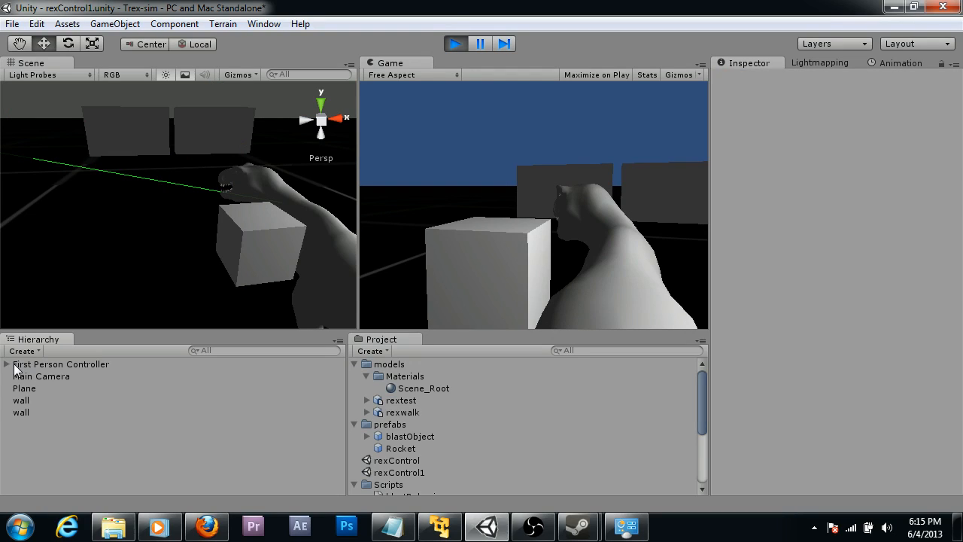
left_click(7, 364)
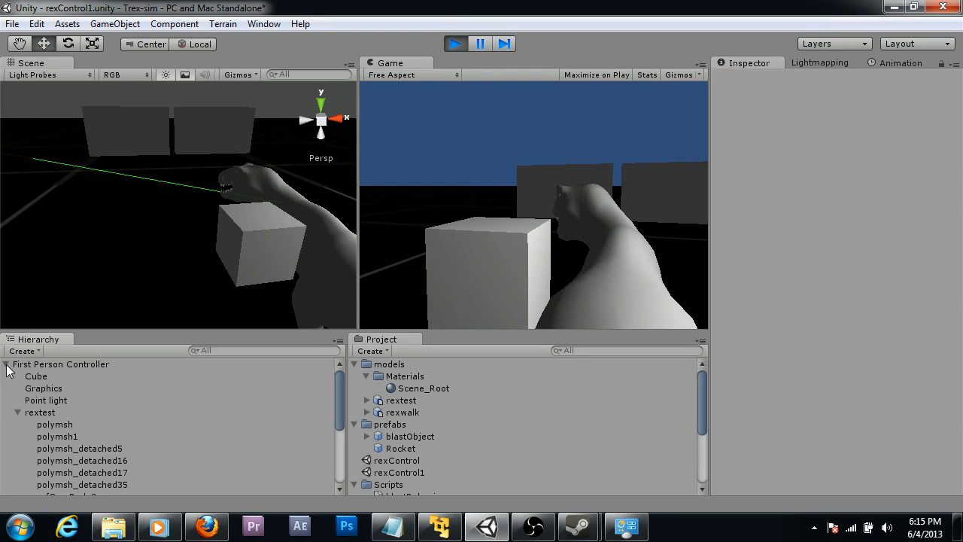
Select RocketPod under root and scroll to Rocket Behavior, listing RPods rPod1 through rPod16
left_click(6, 363)
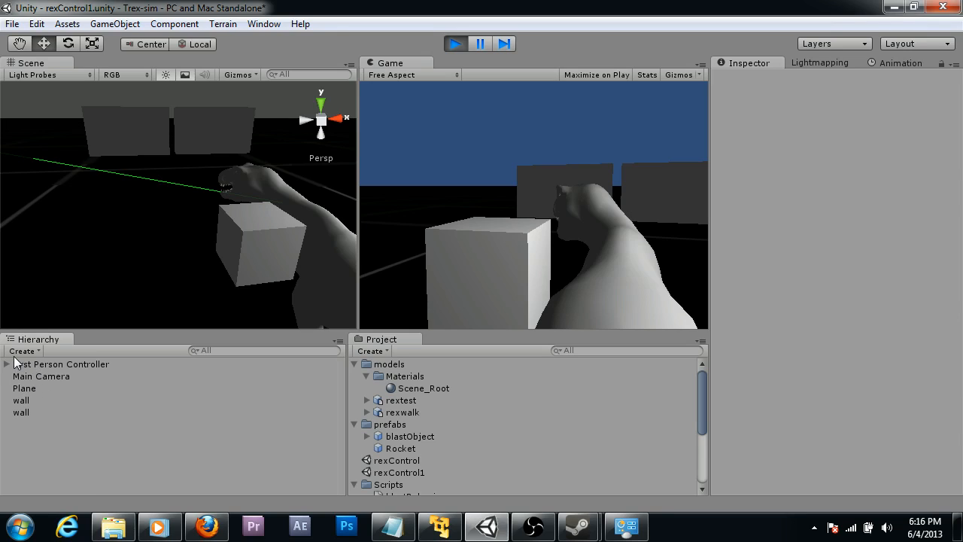
left_click(71, 490)
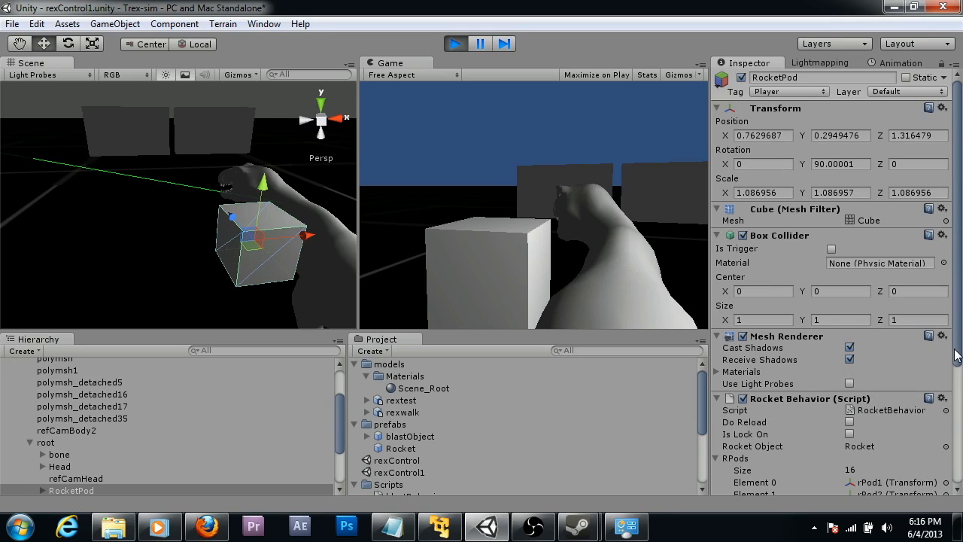
scroll("down", 3)
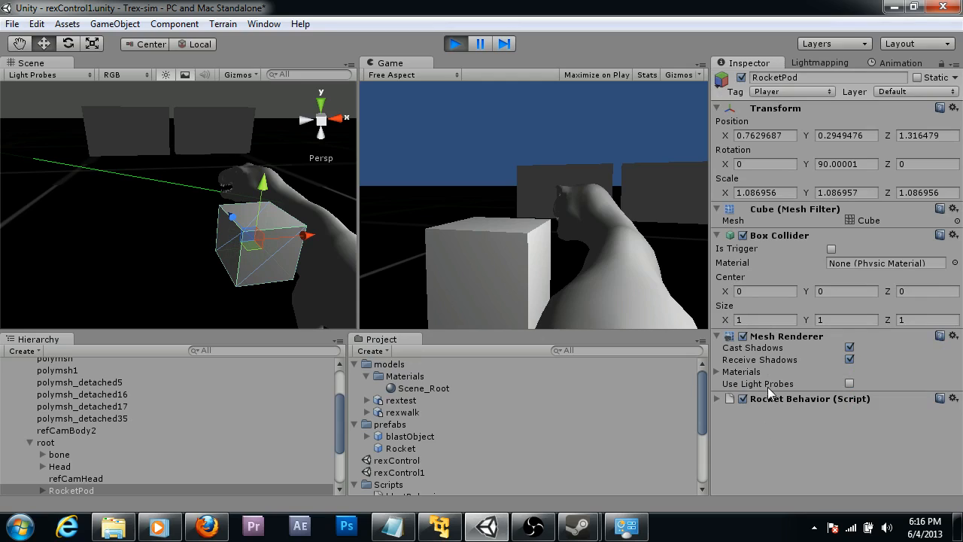
scroll("down", 3)
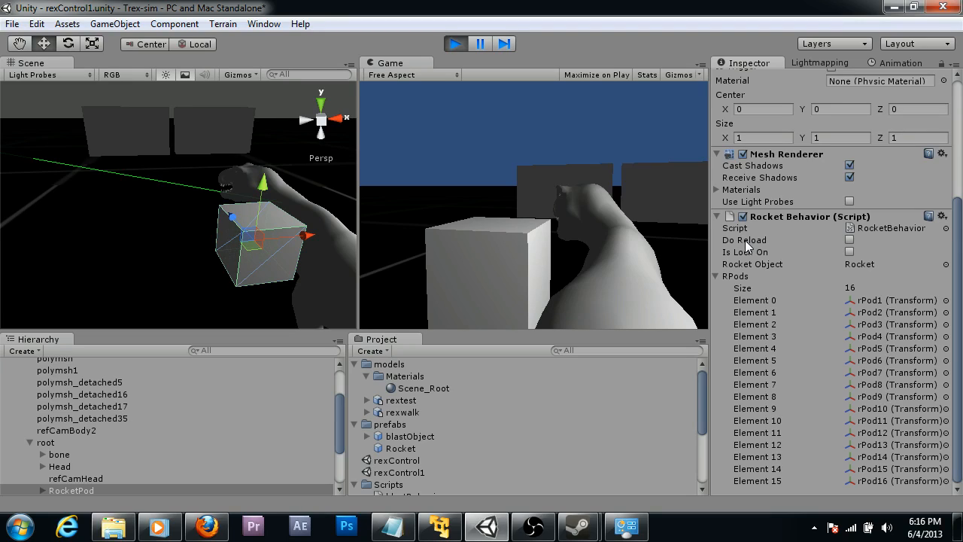
mouse_move(777, 225)
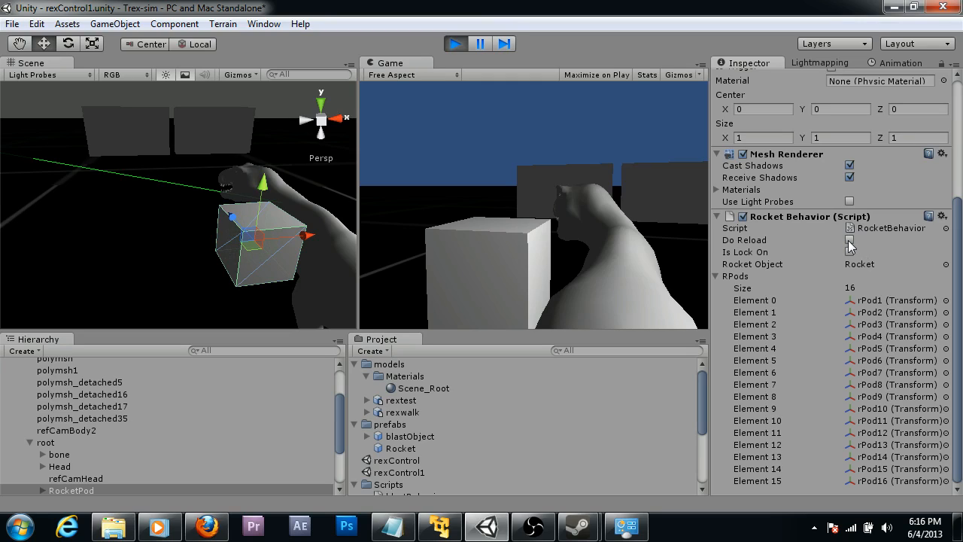
Tick Do Reload on the RocketPod's Rocket Behavior script to restore its sixteen rockets
left_click(851, 239)
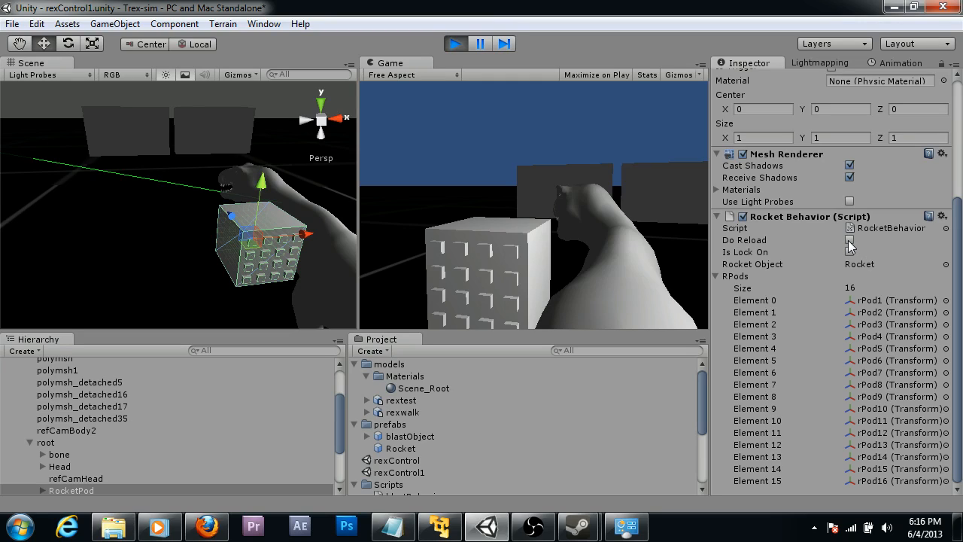